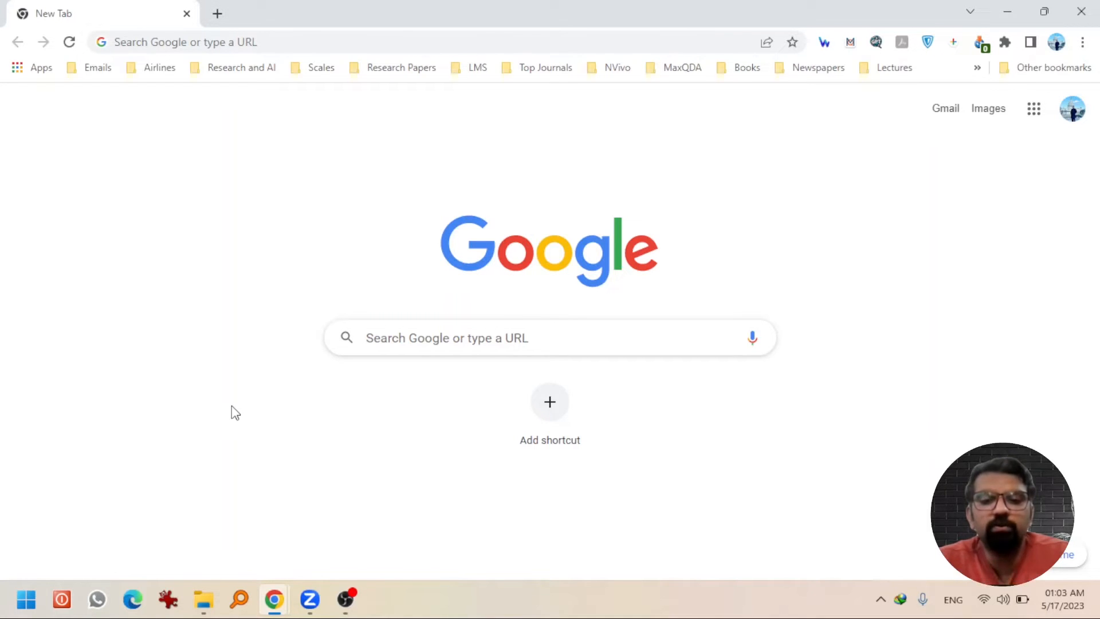
Step: Search 'irfan view', reach the 64-bit page and download the English self-extracting installer
{"action": "type", "text": "irfan view"}
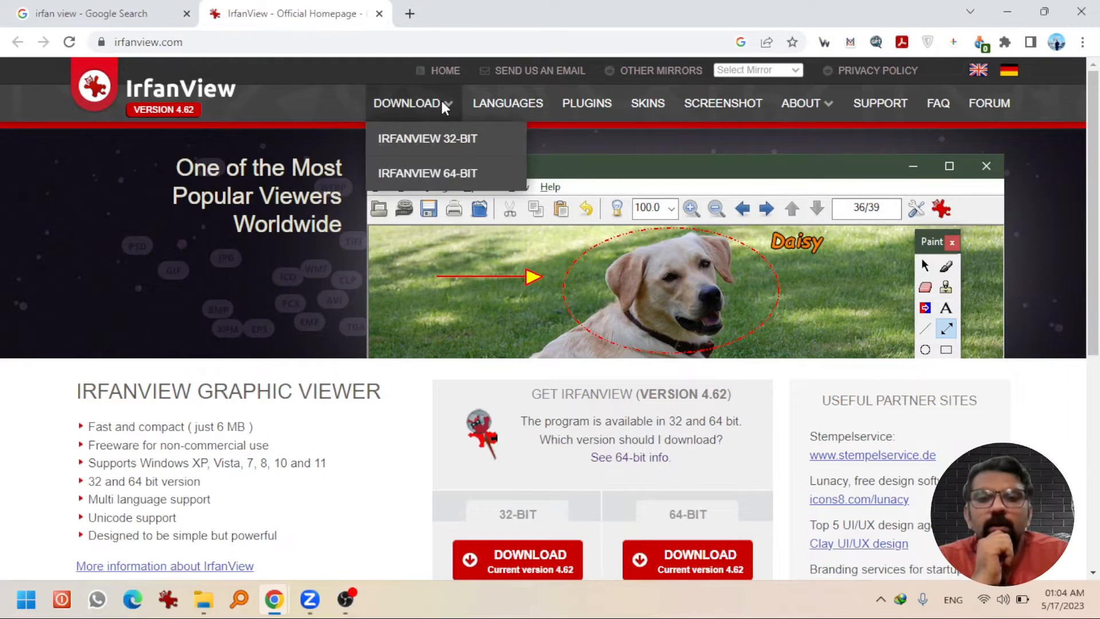
{"action": "mouse_move", "coordinate": [475, 143]}
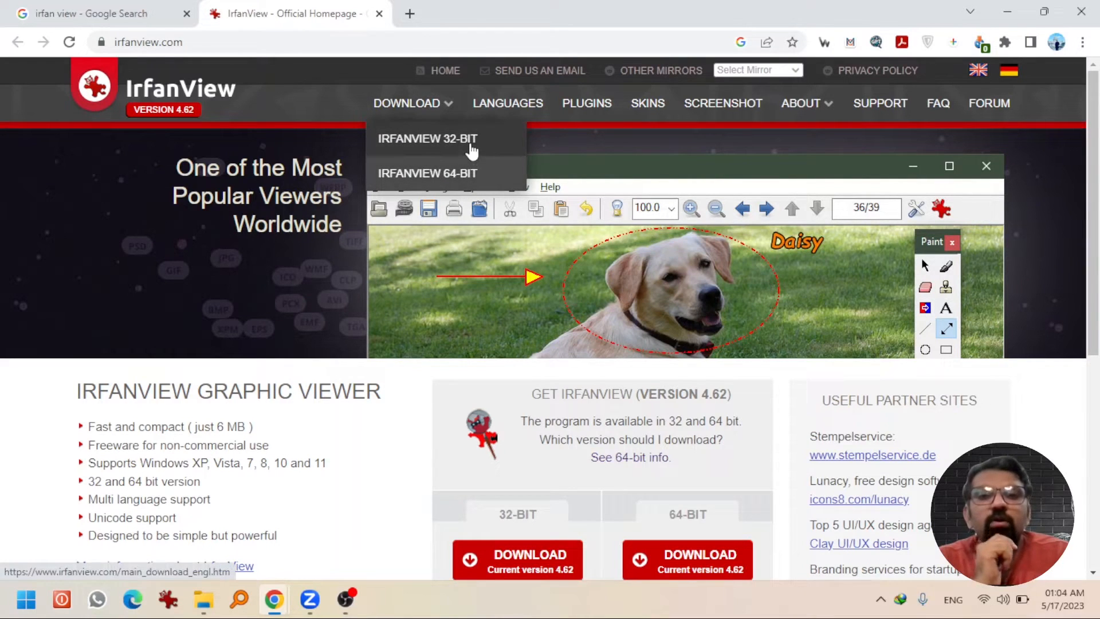
{"action": "mouse_move", "coordinate": [442, 176]}
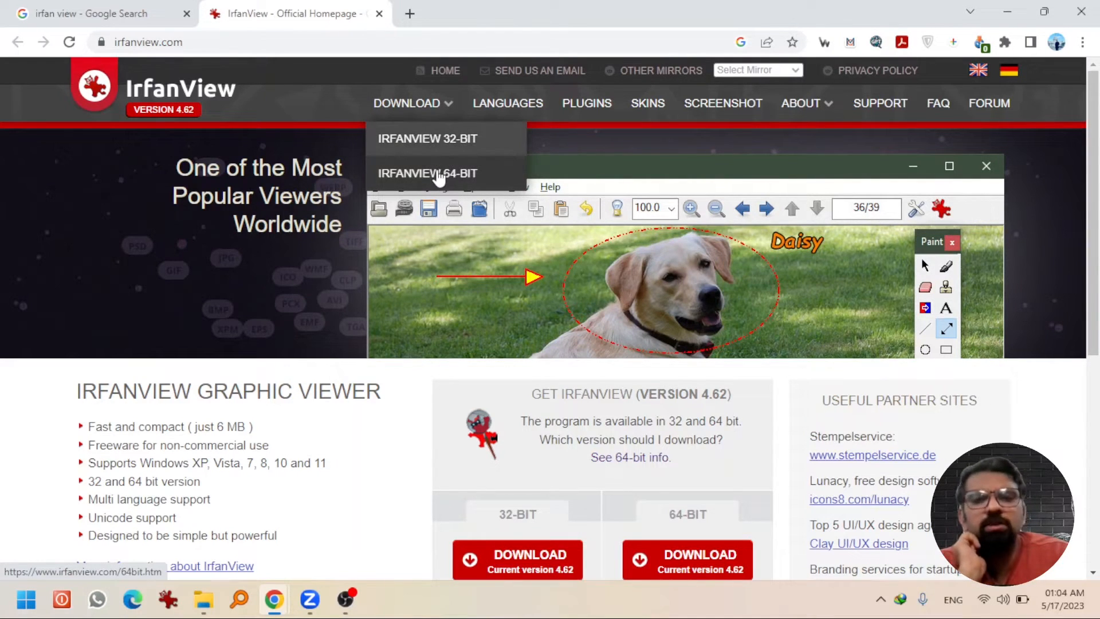
{"action": "left_click", "coordinate": [428, 174]}
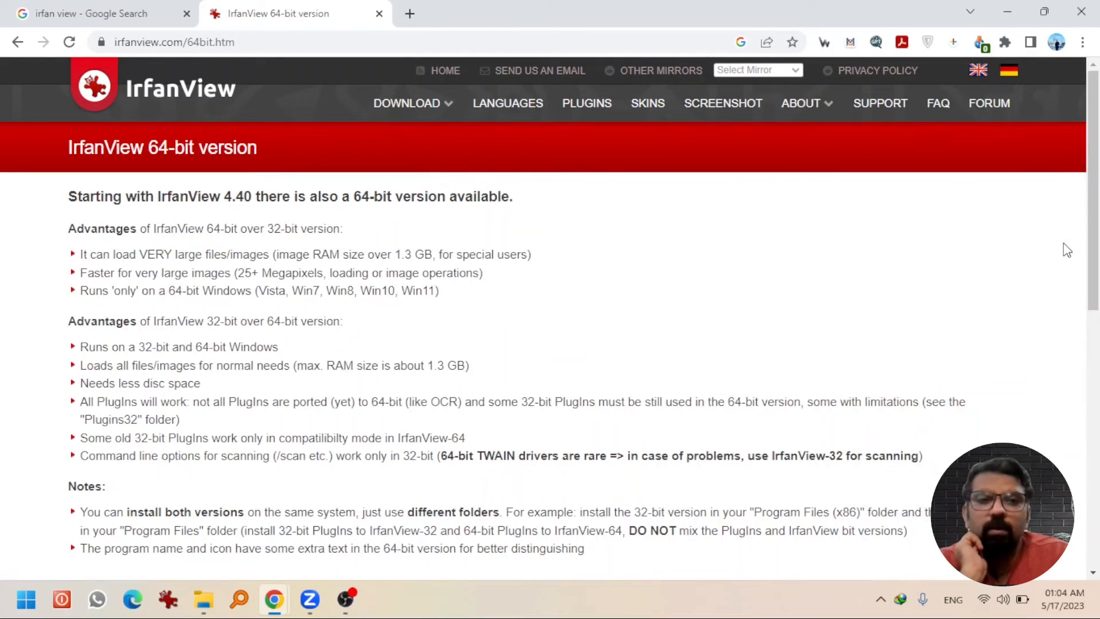
{"action": "scroll", "scroll_direction": "down", "scroll_amount": 3}
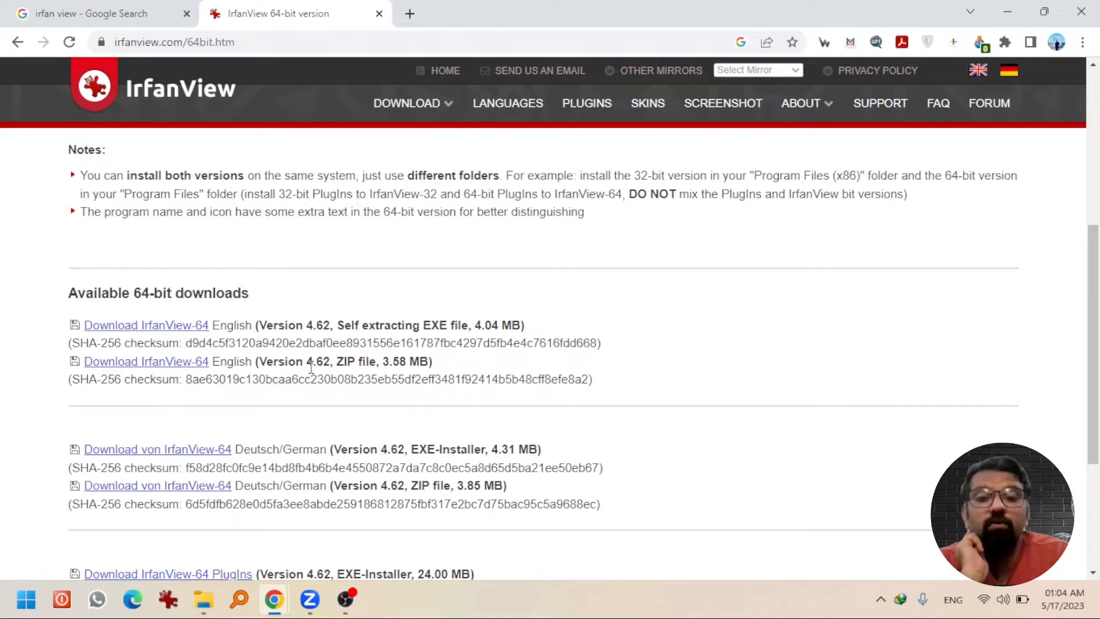
{"action": "mouse_move", "coordinate": [183, 325]}
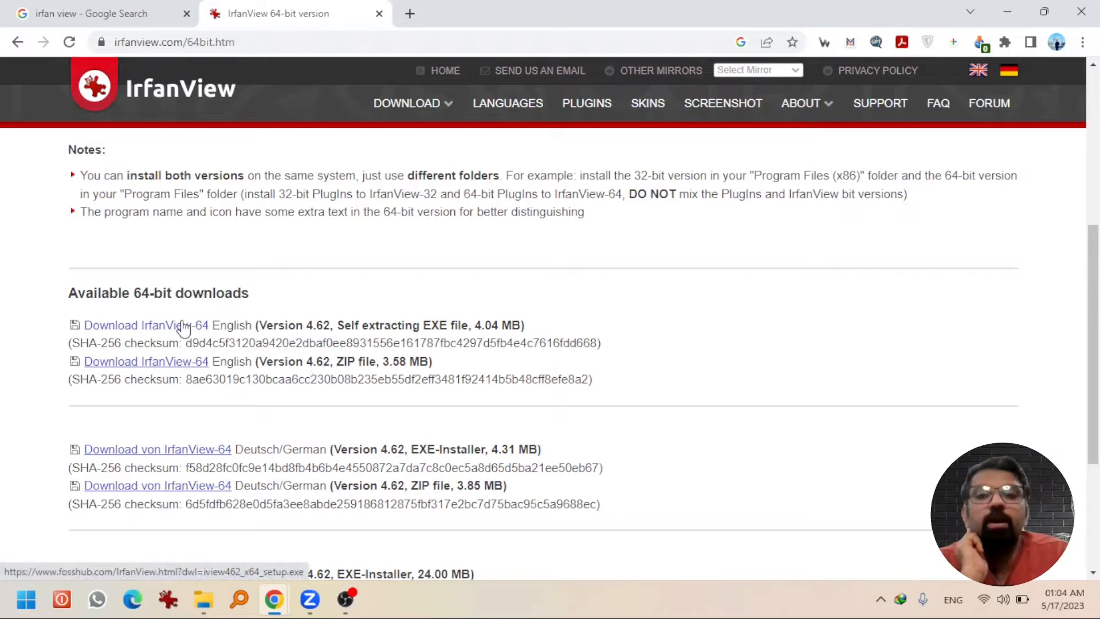
{"action": "left_click", "coordinate": [146, 326]}
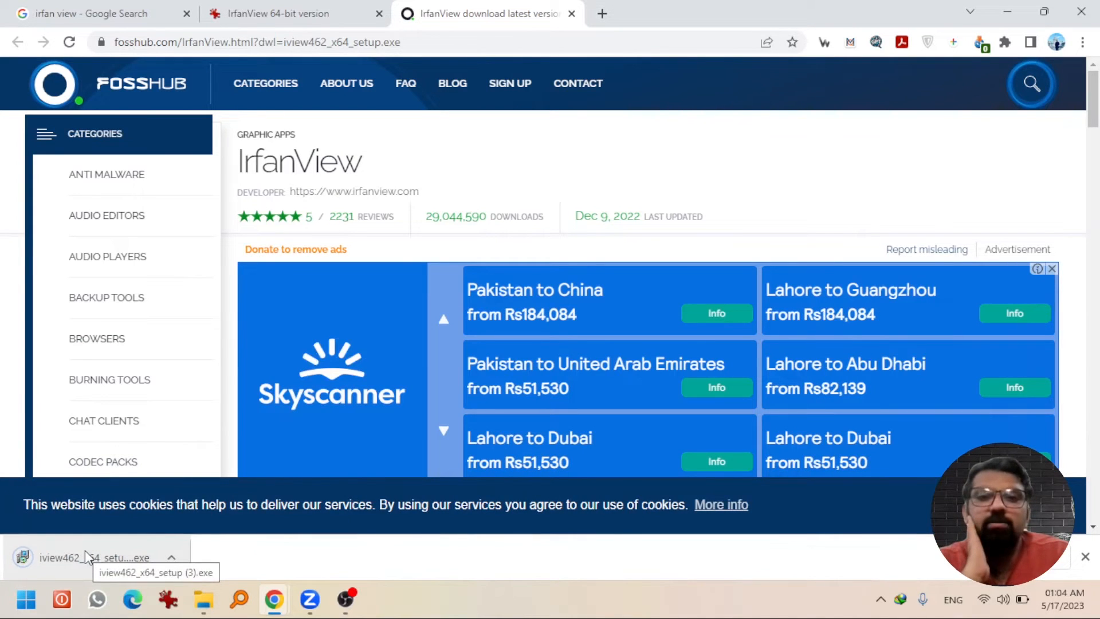
Step: Run the installer with default folder and associate all image formats via the registry
{"action": "left_click", "coordinate": [86, 556]}
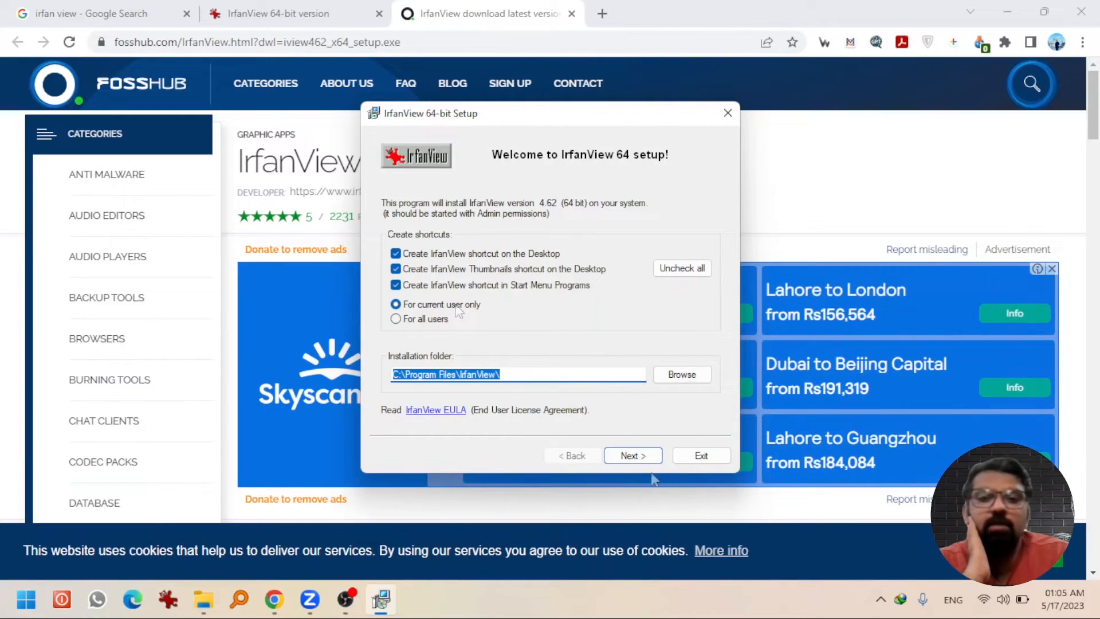
{"action": "left_click", "coordinate": [632, 456]}
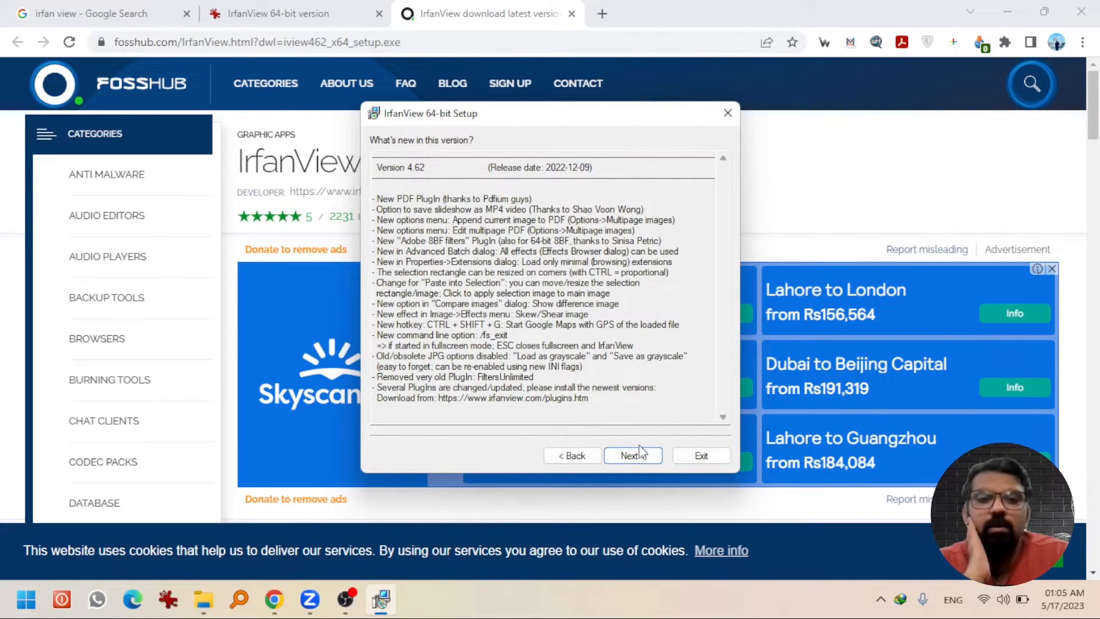
{"action": "left_click", "coordinate": [632, 457]}
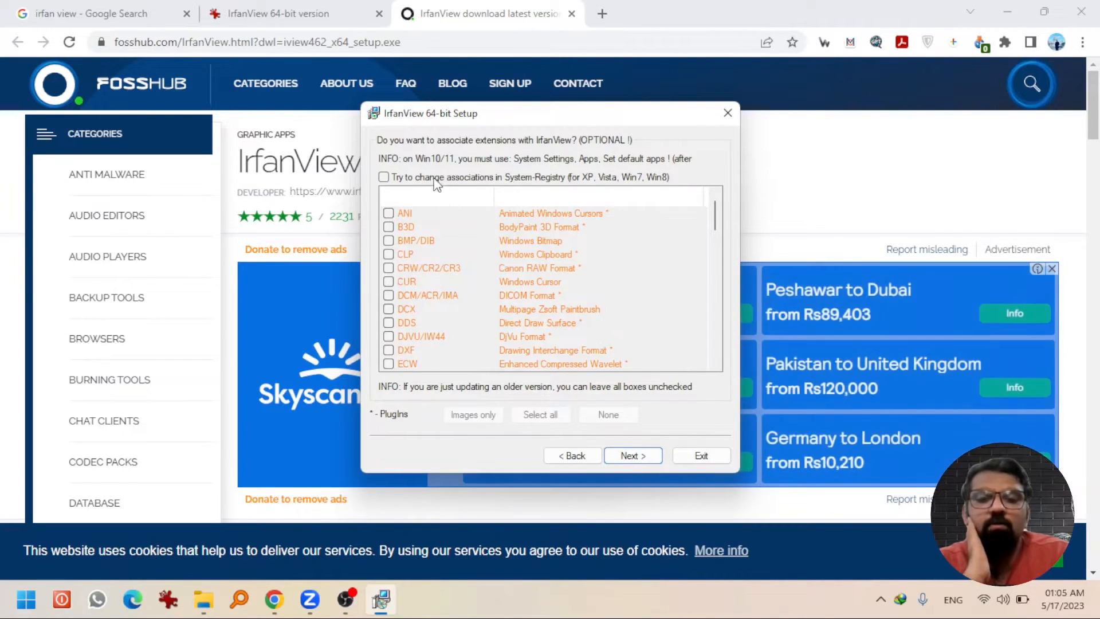
{"action": "left_click", "coordinate": [383, 177]}
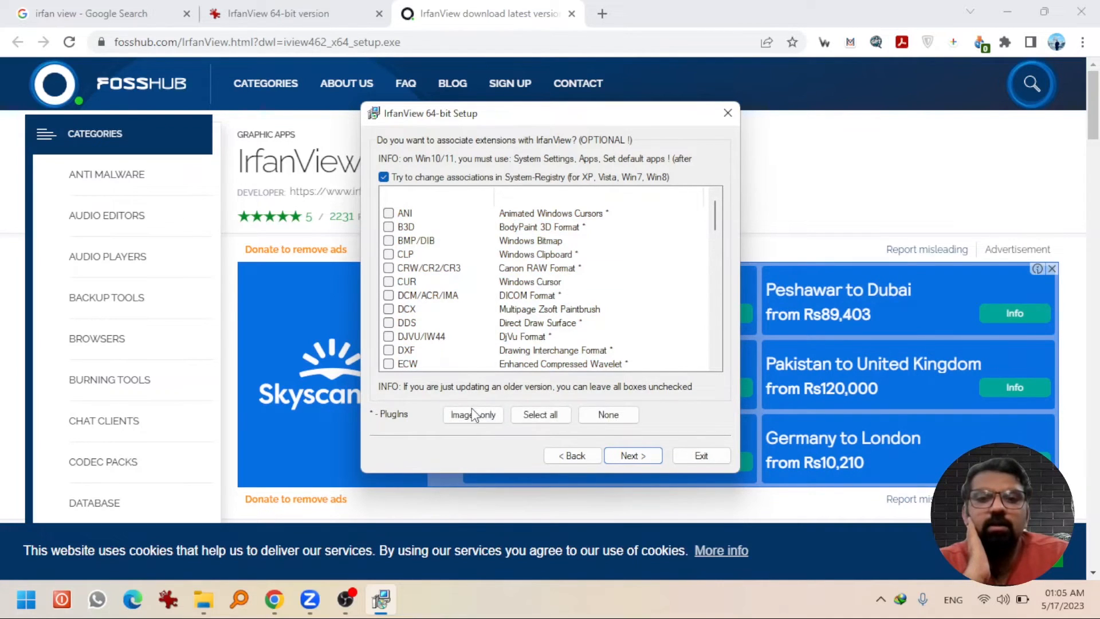
{"action": "left_click", "coordinate": [473, 415]}
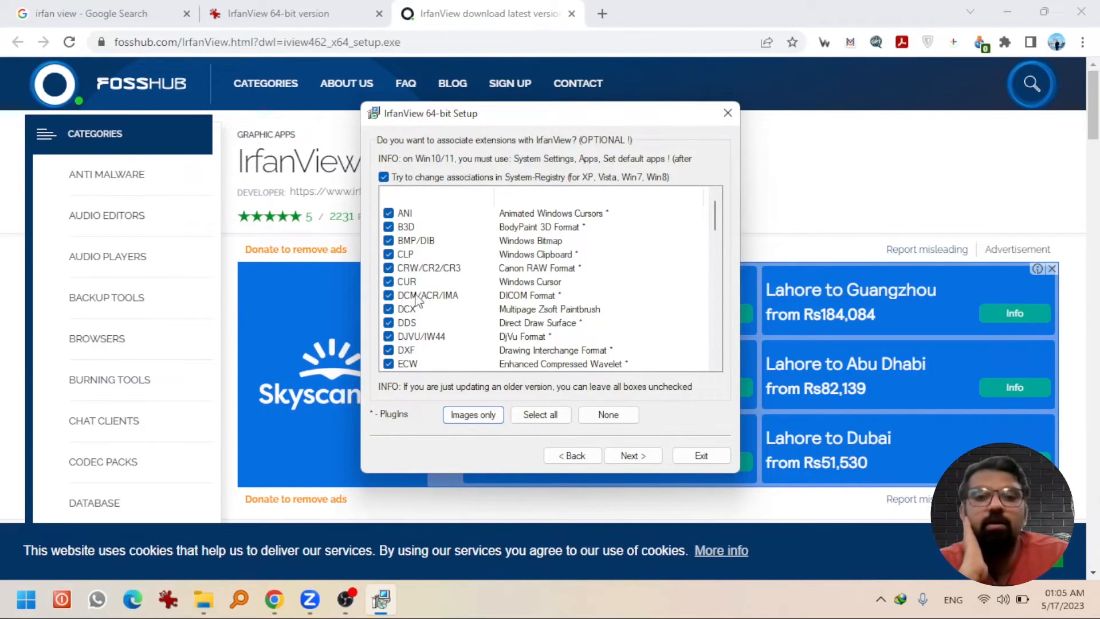
Step: Complete the installation and finish setup without opening the FAQ homepage
{"action": "left_click", "coordinate": [633, 456]}
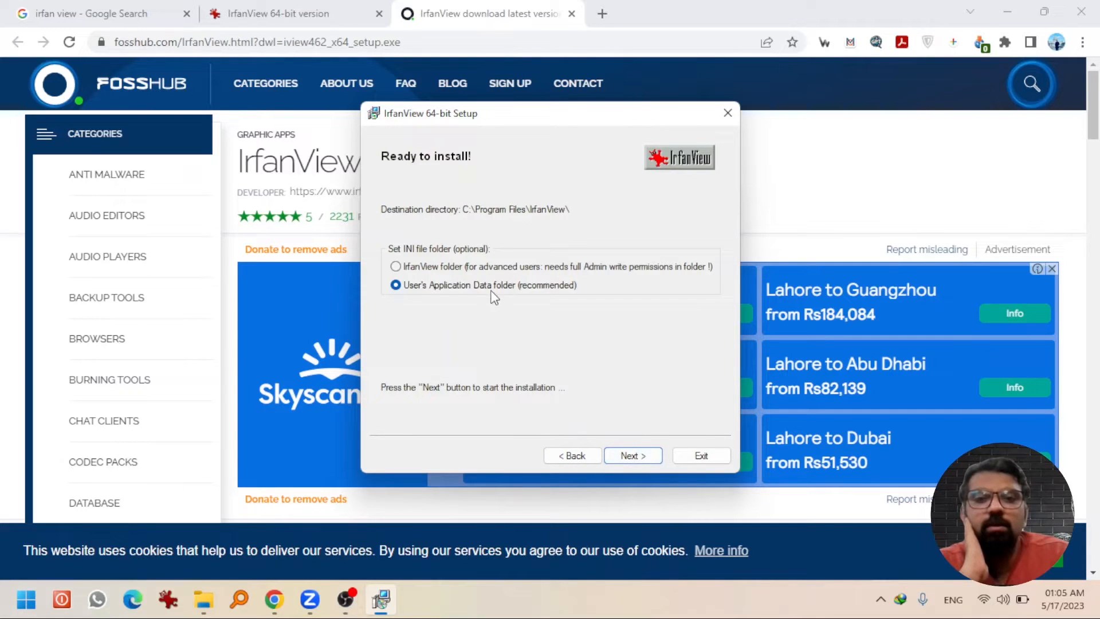
{"action": "left_click", "coordinate": [633, 456]}
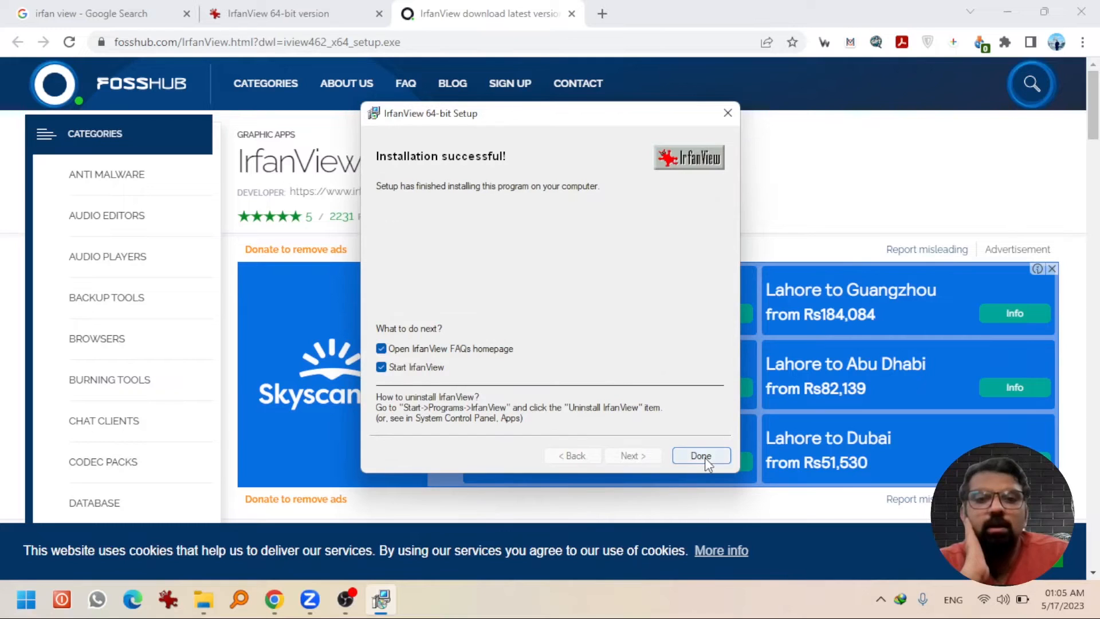
{"action": "left_click", "coordinate": [381, 348]}
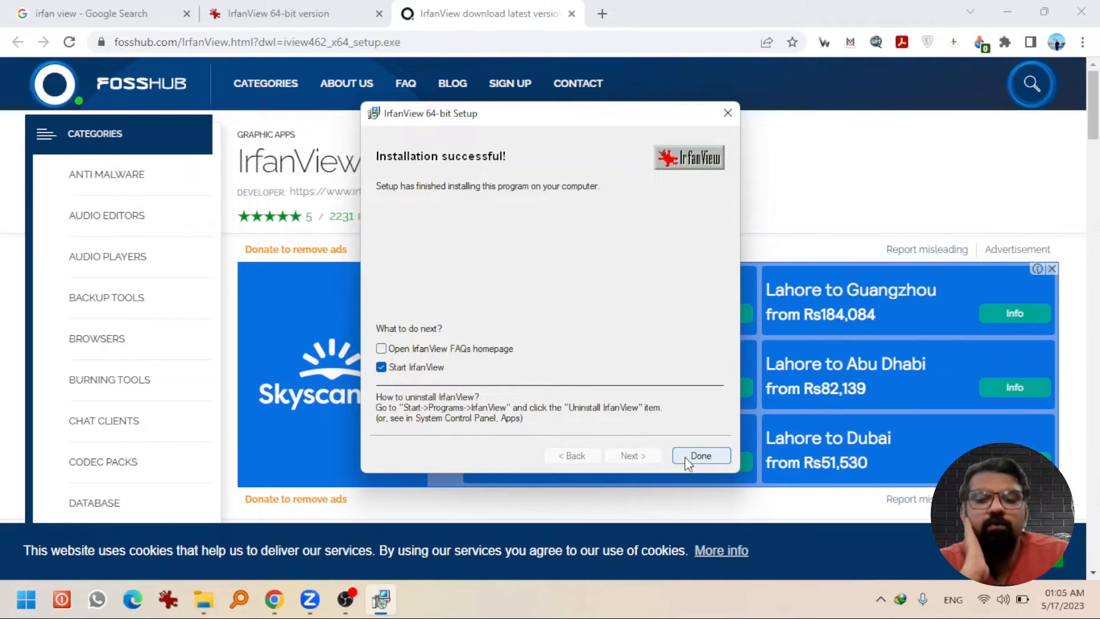
{"action": "left_click", "coordinate": [701, 456]}
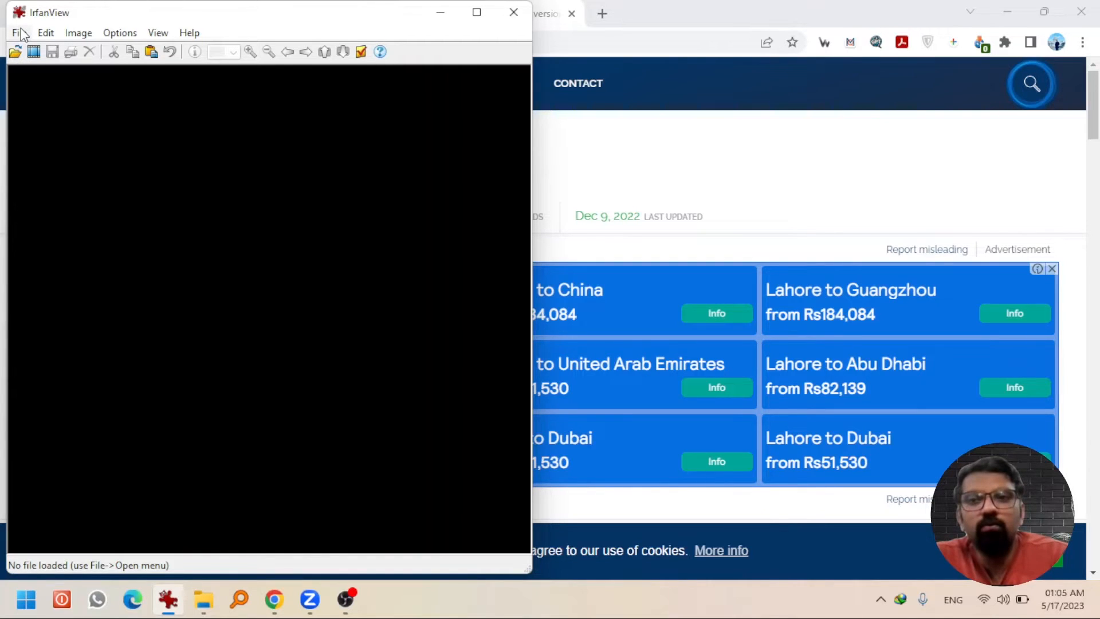
Step: Load Test.jpg from the Irfan View folder into the viewer
{"action": "left_click", "coordinate": [19, 32]}
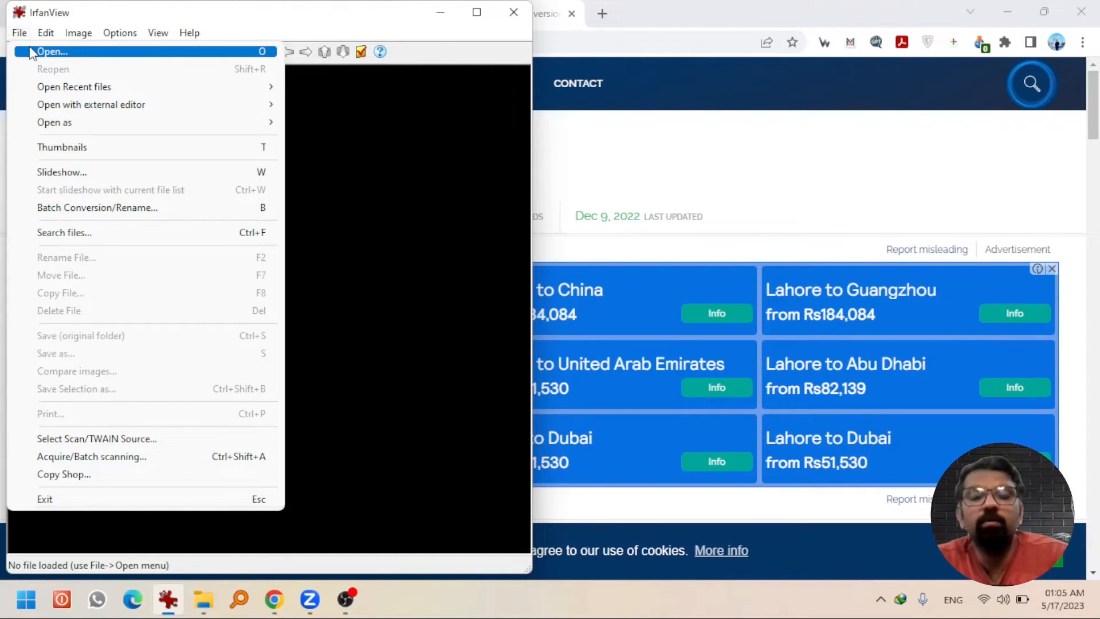
{"action": "mouse_move", "coordinate": [39, 52]}
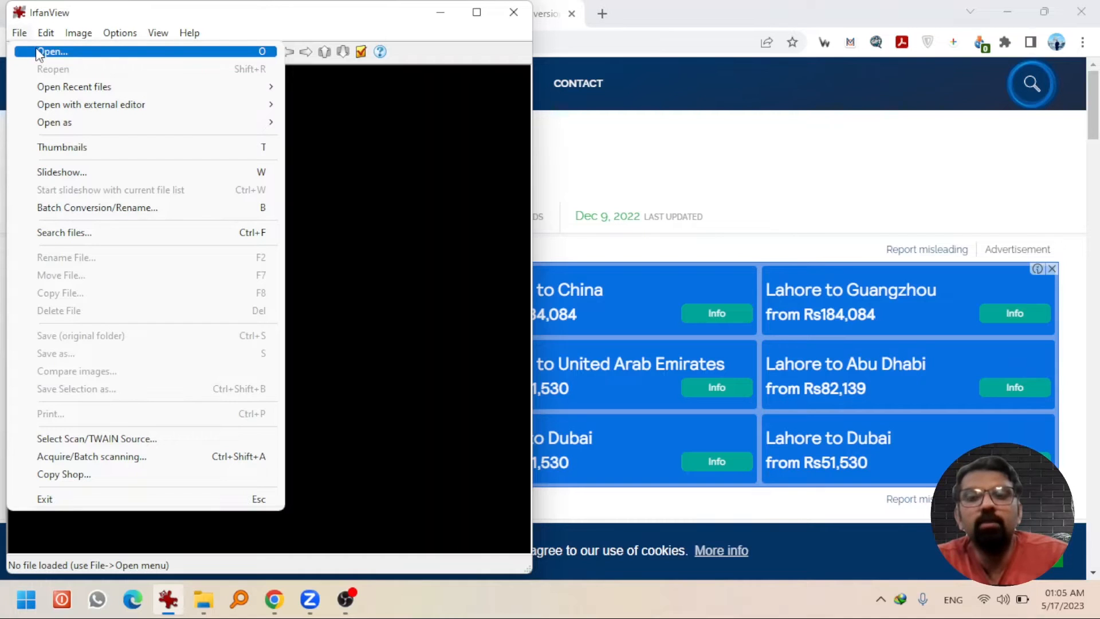
{"action": "left_click", "coordinate": [49, 52]}
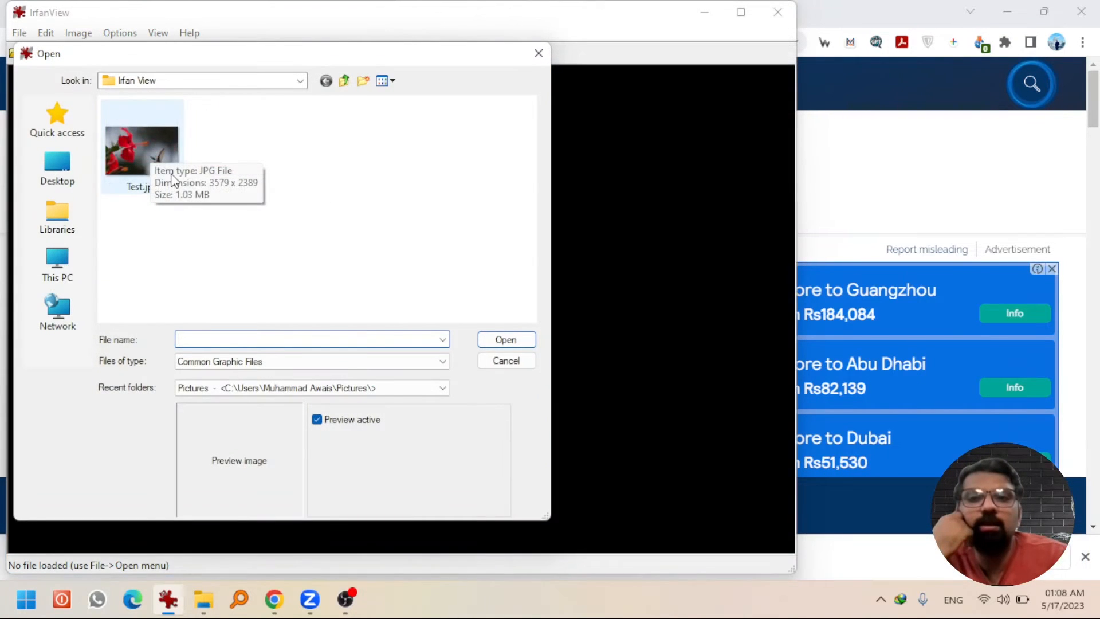
{"action": "double_click", "coordinate": [141, 144]}
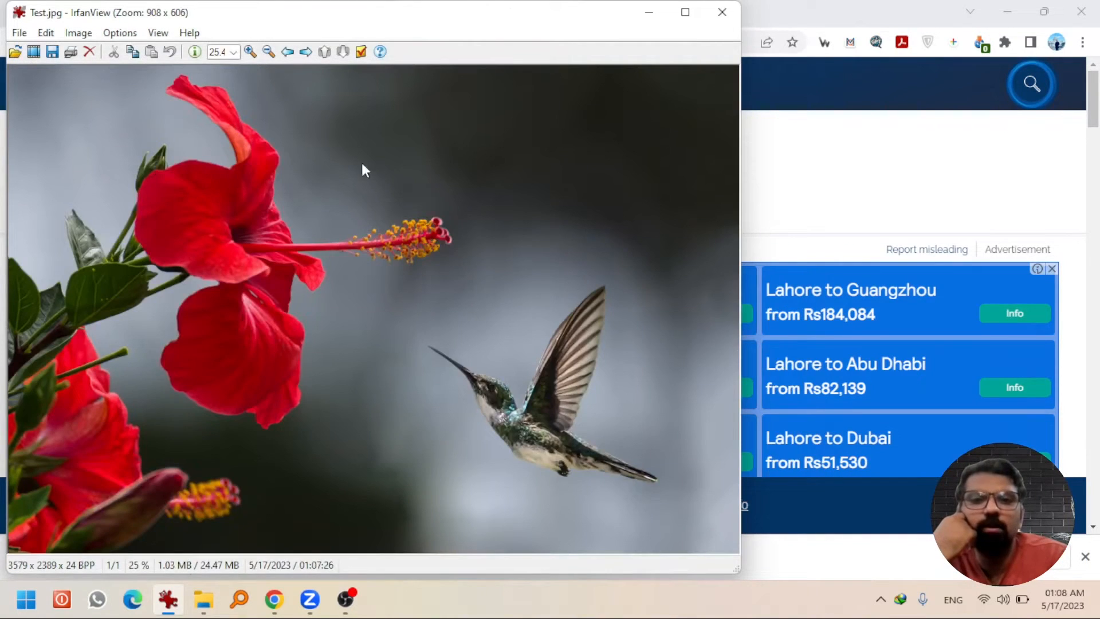
{"action": "mouse_move", "coordinate": [189, 543]}
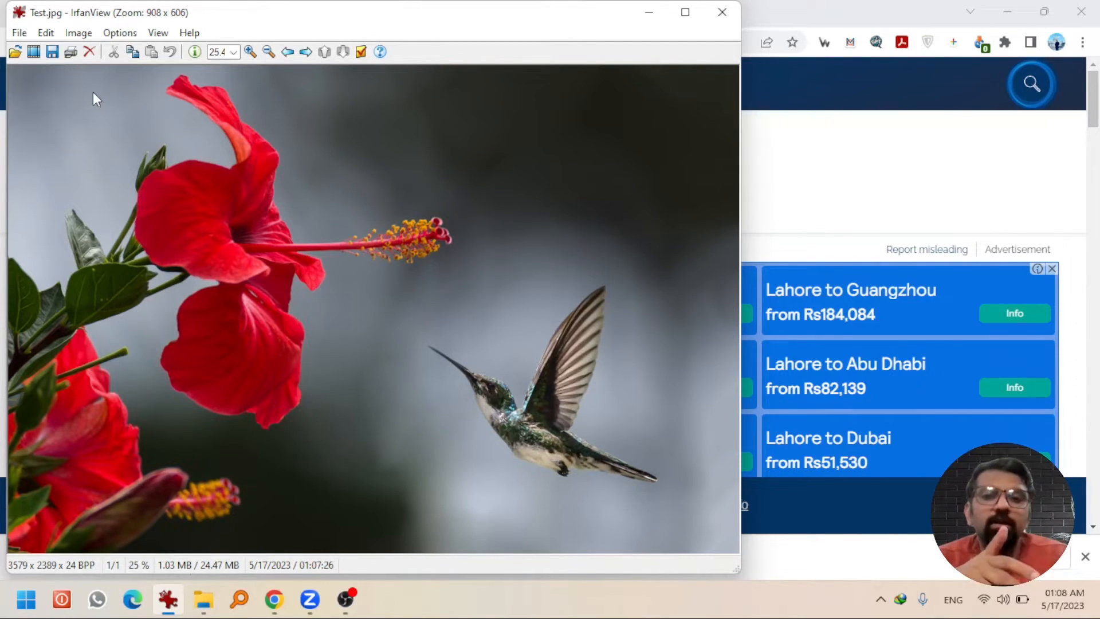
Step: Save a copy of Test as PNG - Portable Network Graphics in the same folder
{"action": "left_click", "coordinate": [20, 32]}
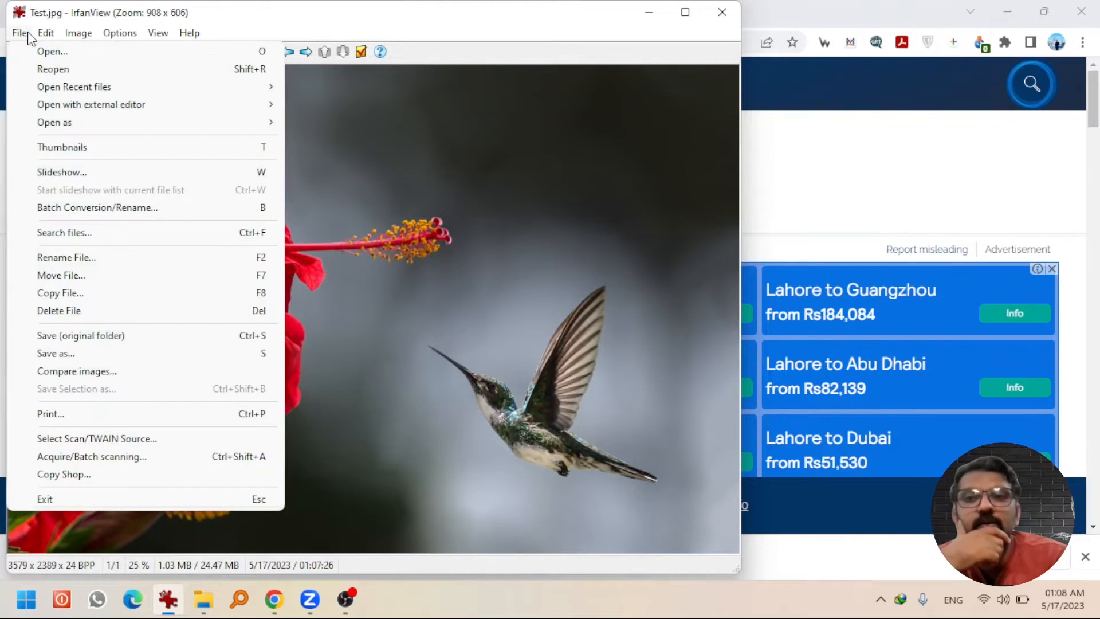
{"action": "mouse_move", "coordinate": [55, 353]}
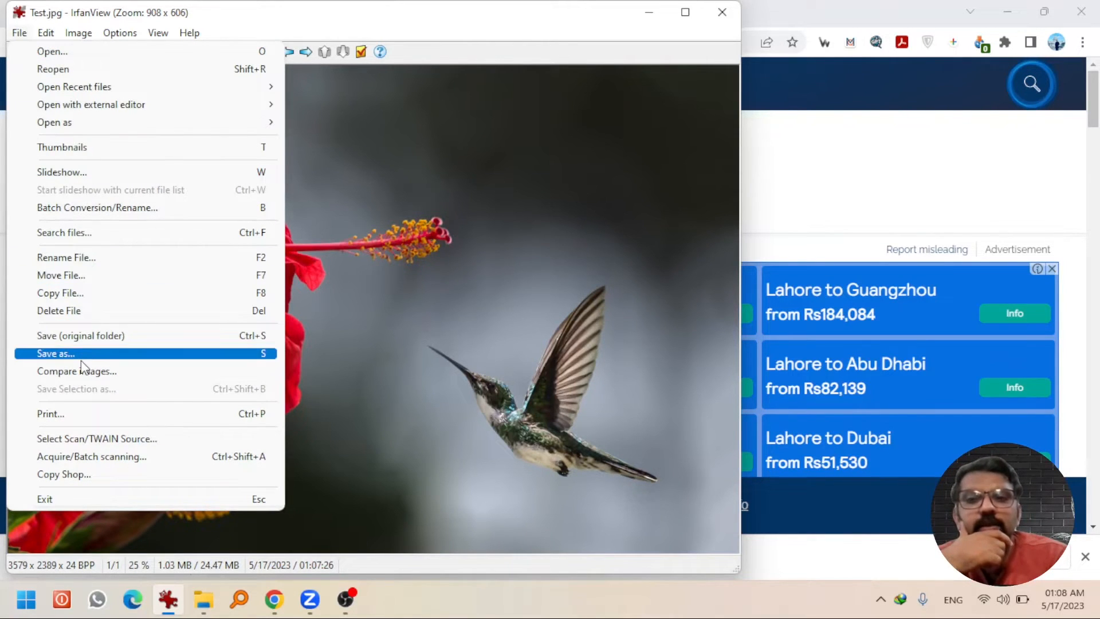
{"action": "left_click", "coordinate": [54, 353]}
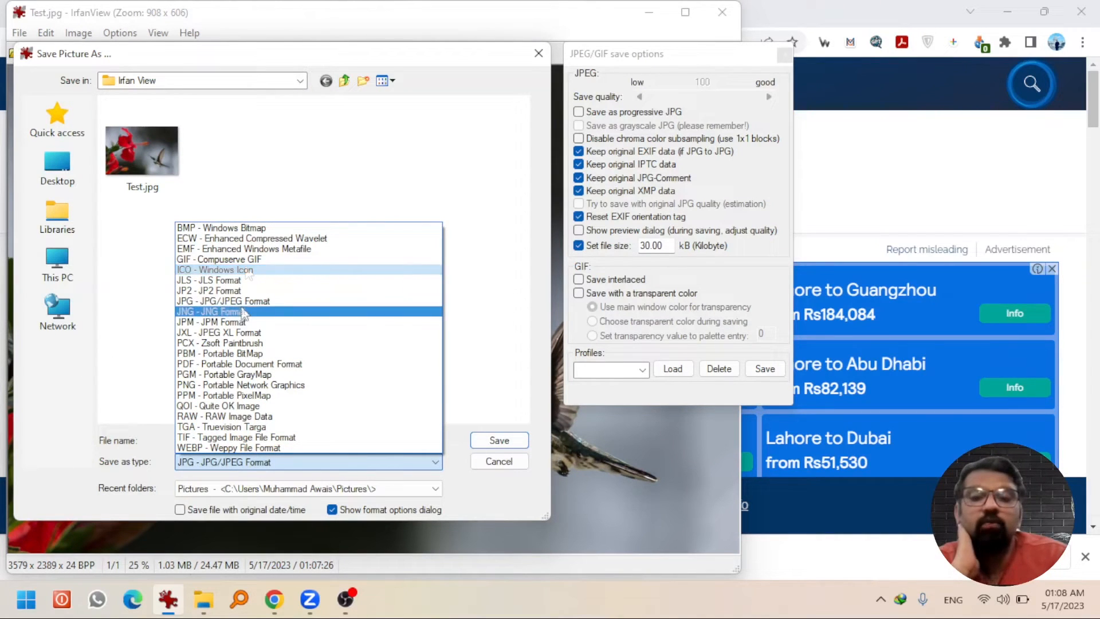
{"action": "left_click", "coordinate": [219, 342]}
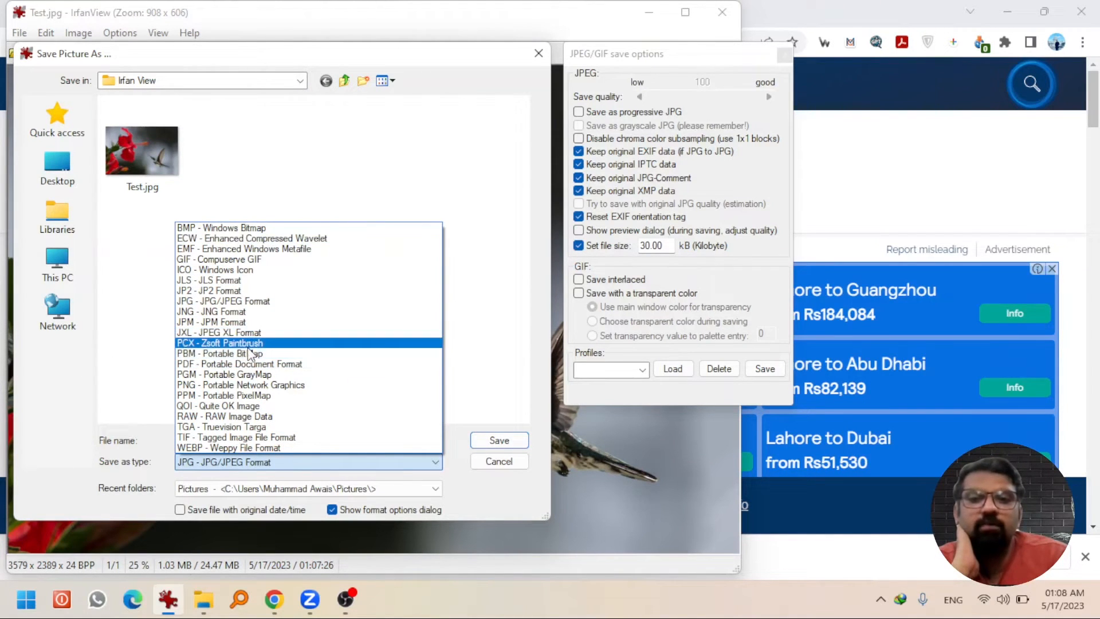
{"action": "left_click", "coordinate": [231, 385]}
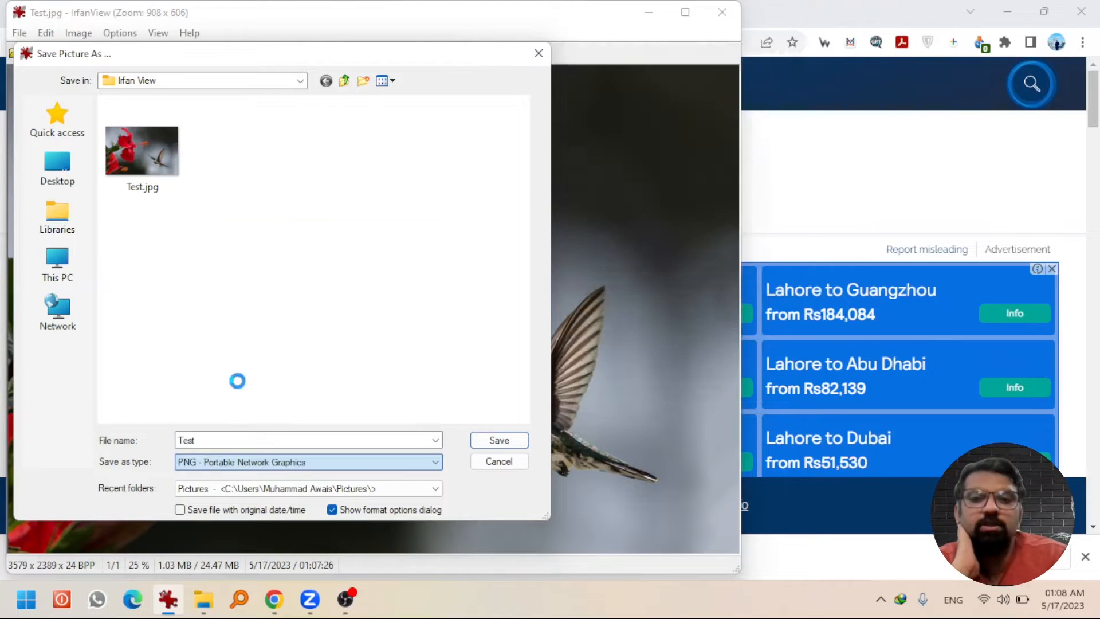
{"action": "left_click", "coordinate": [500, 440]}
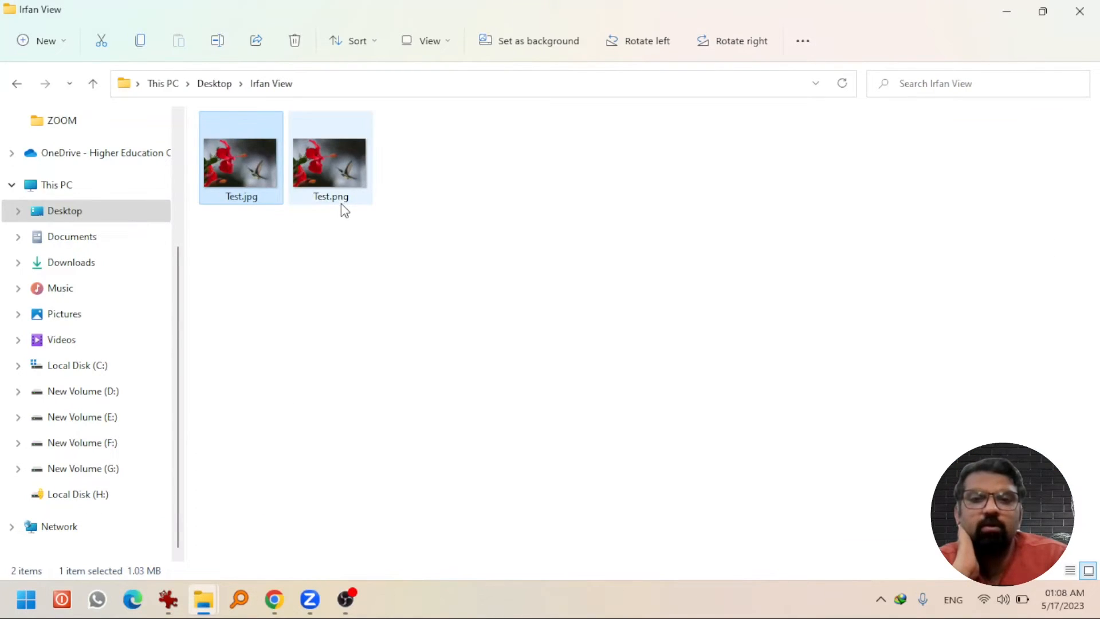
Step: Check Test.png's 8.08 MB size against the 1.03 MB JPG, then reopen Test.png
{"action": "left_click", "coordinate": [330, 160]}
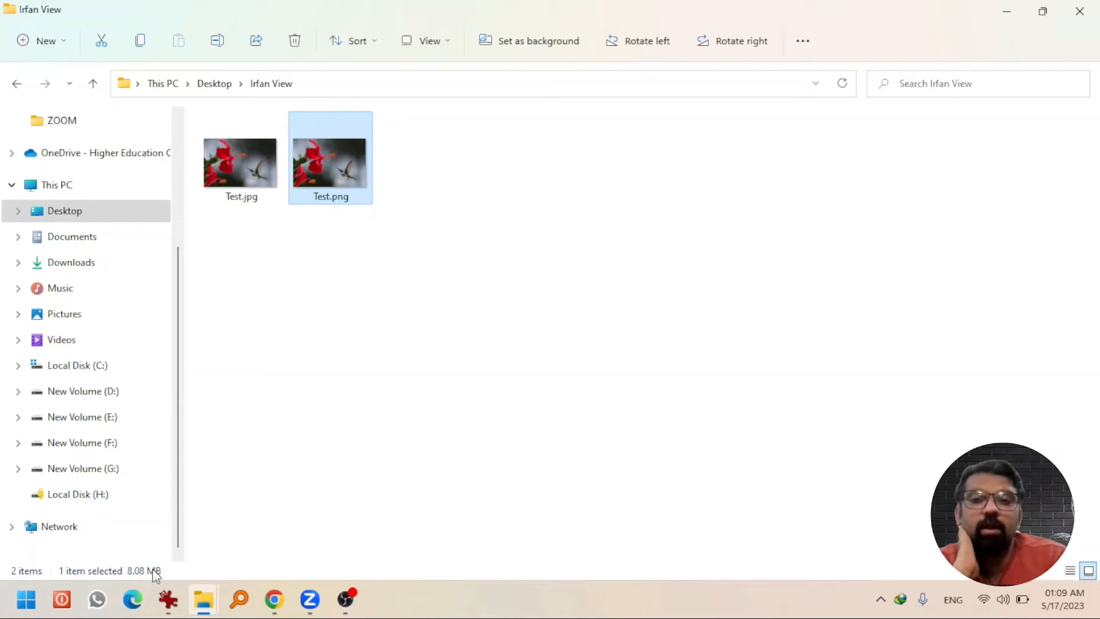
{"action": "left_click", "coordinate": [287, 491]}
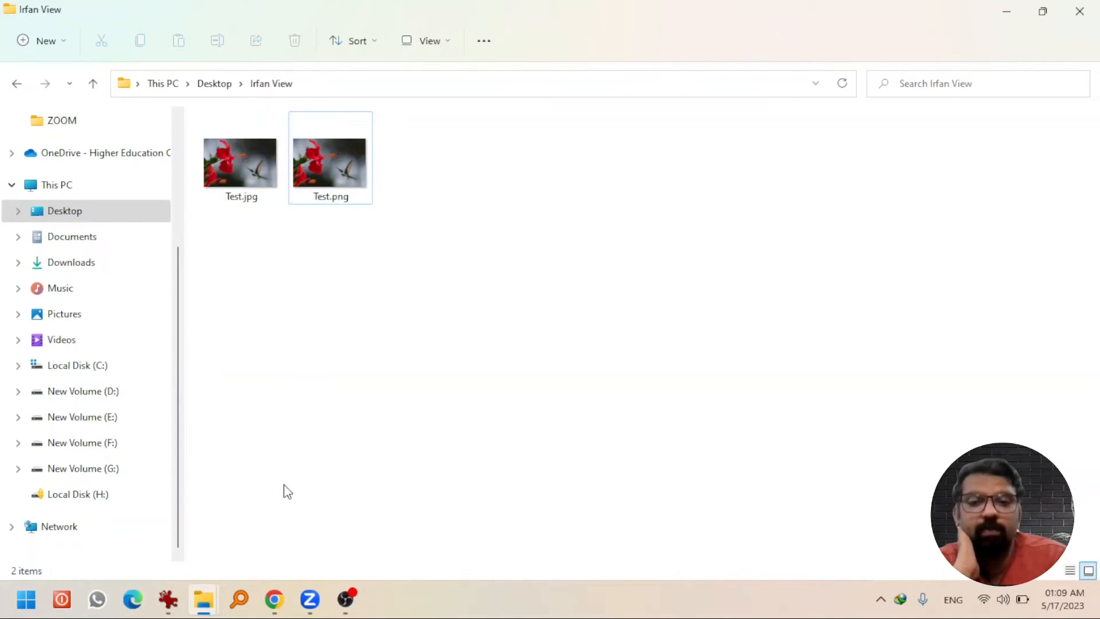
{"action": "double_click", "coordinate": [330, 156]}
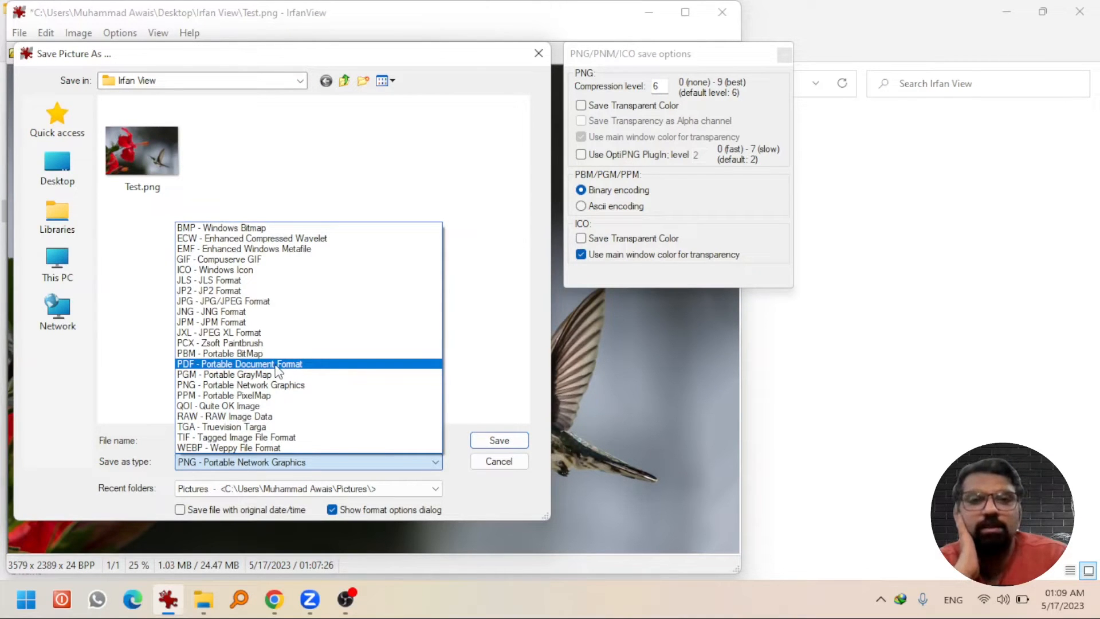
Step: Save Test.png as Test.pdf, then reopen Test.jpg from the folder
{"action": "left_click", "coordinate": [238, 364]}
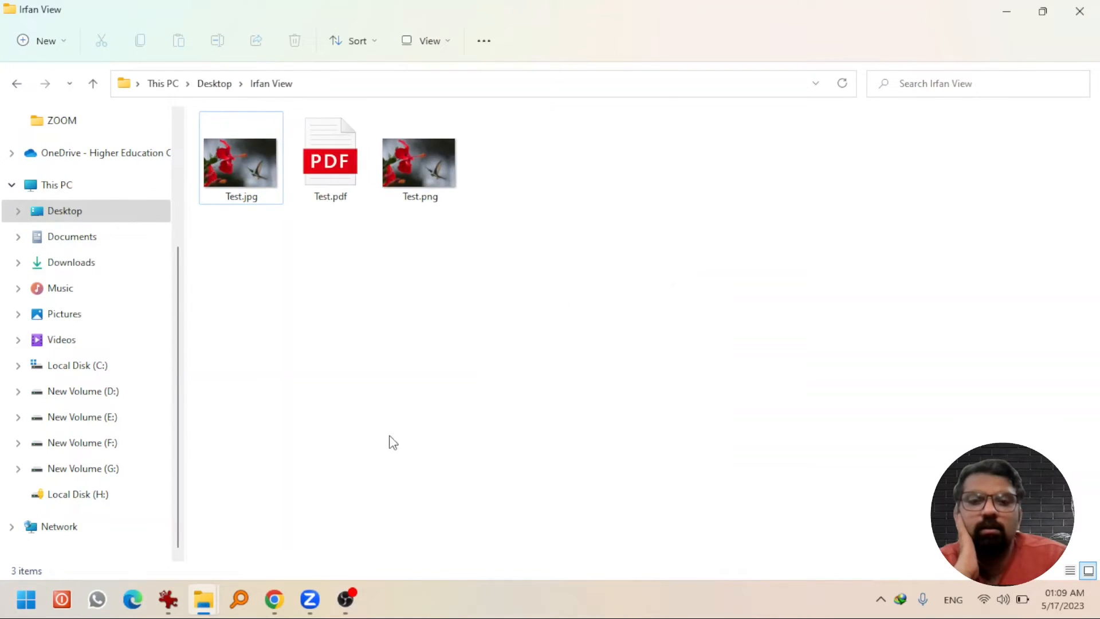
{"action": "mouse_move", "coordinate": [341, 234]}
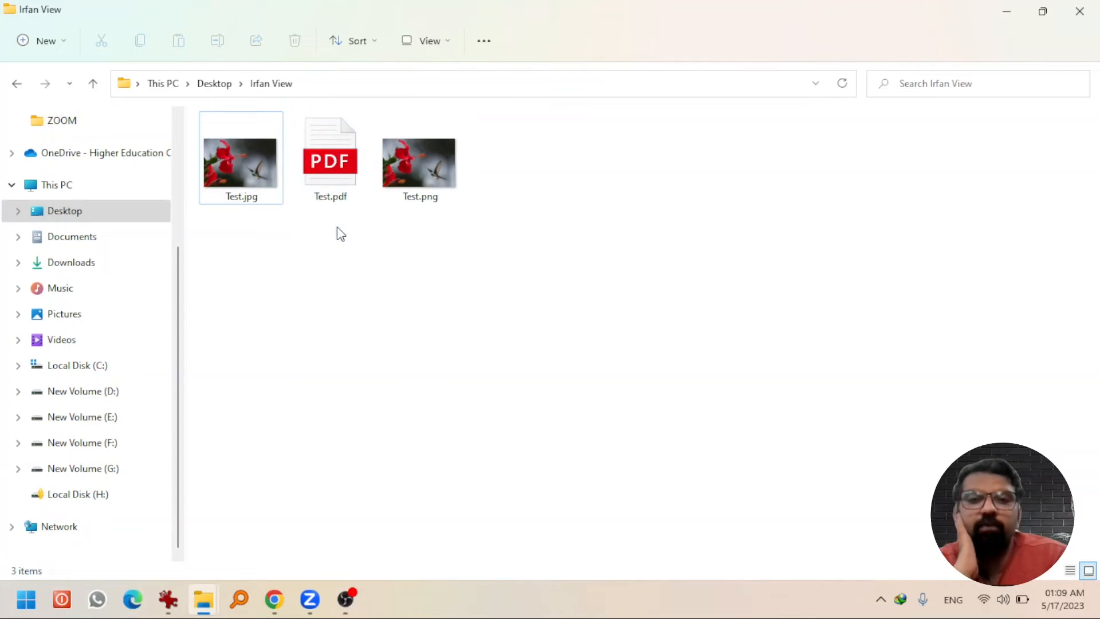
{"action": "double_click", "coordinate": [241, 158]}
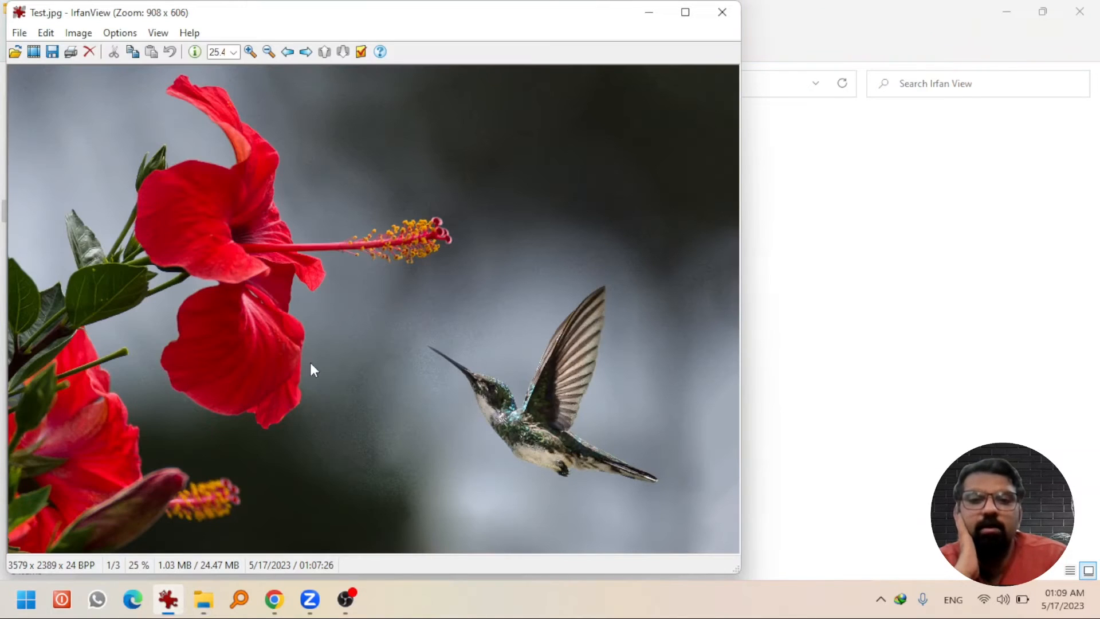
Step: Browse the Save as type list, cancel without saving, and bring up the Image menu
{"action": "left_click", "coordinate": [20, 32]}
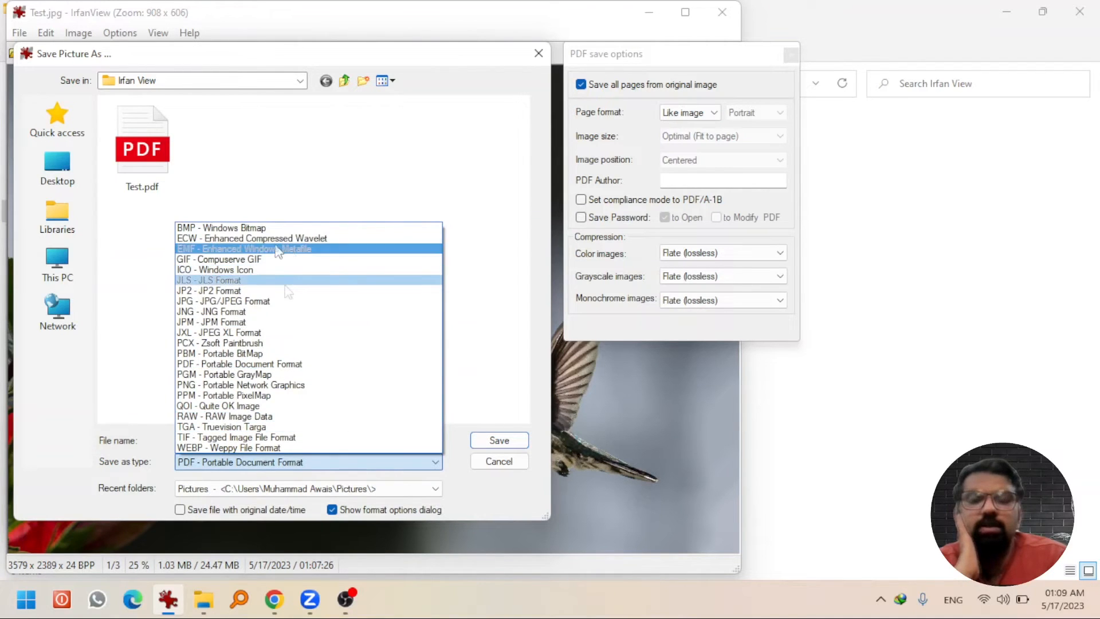
{"action": "left_click", "coordinate": [208, 280]}
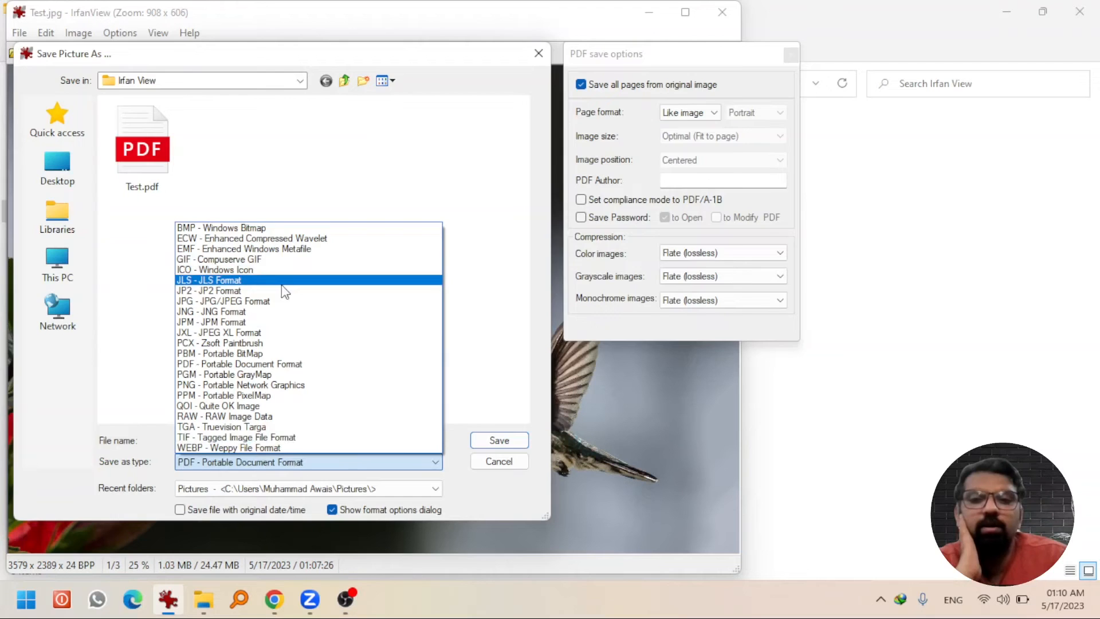
{"action": "left_click", "coordinate": [499, 460]}
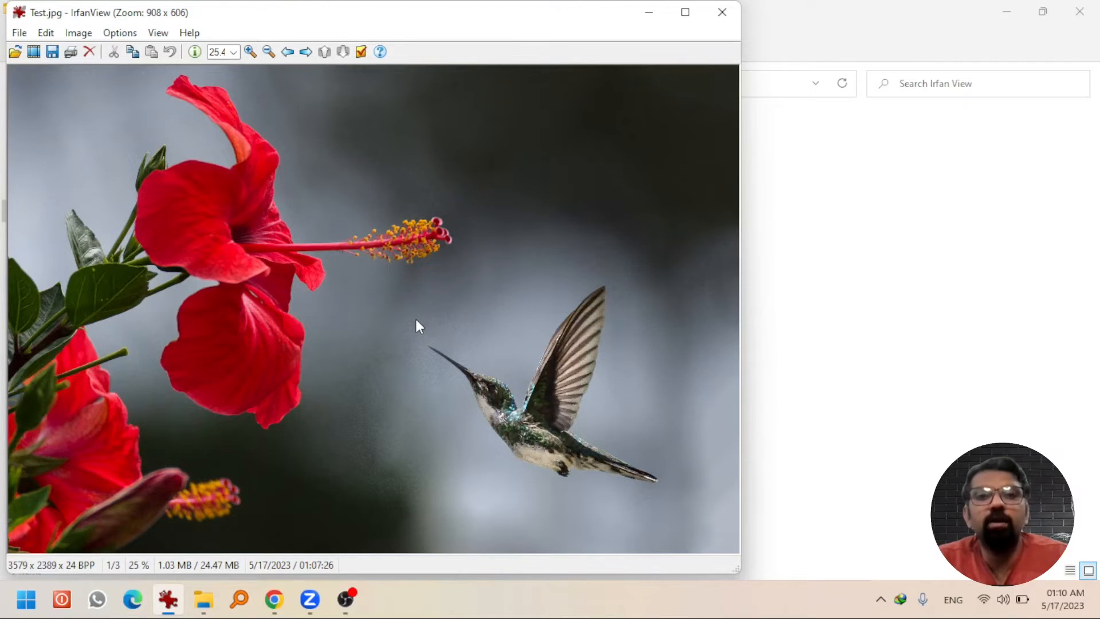
{"action": "mouse_move", "coordinate": [262, 150]}
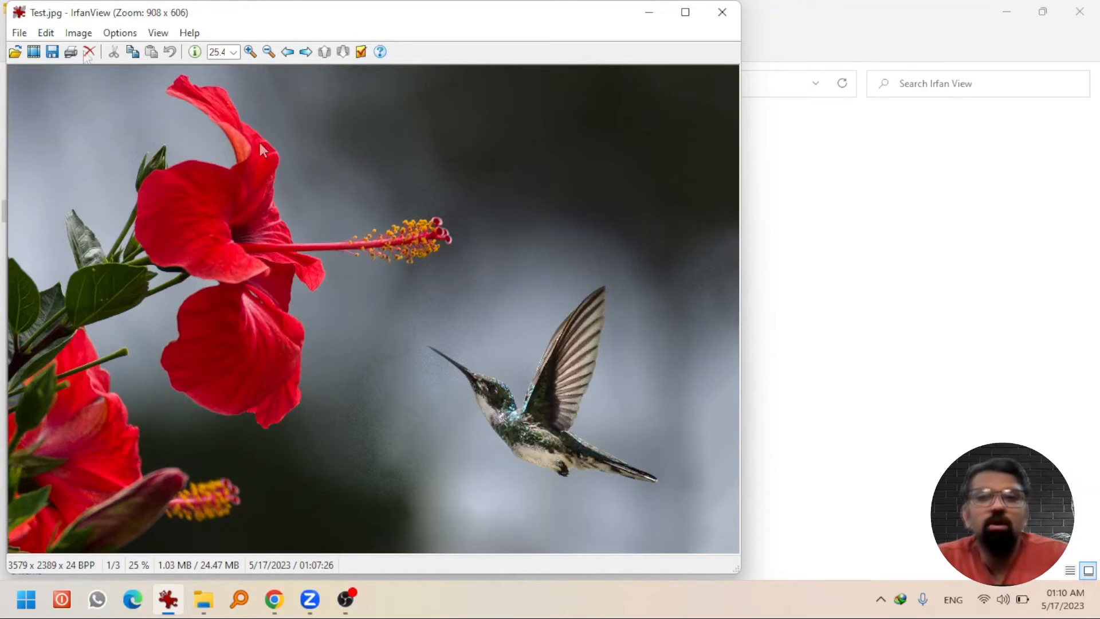
{"action": "left_click", "coordinate": [77, 32]}
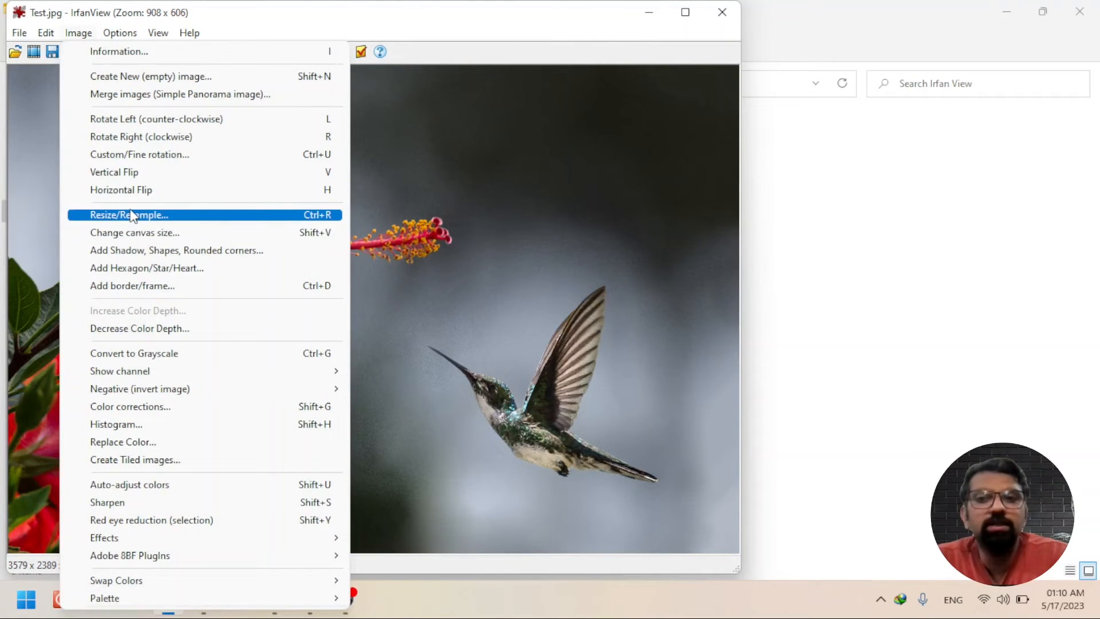
Step: Inspect the Resize/Resample settings, cancel, and reopen them for the hummingbird photo
{"action": "left_click", "coordinate": [128, 216]}
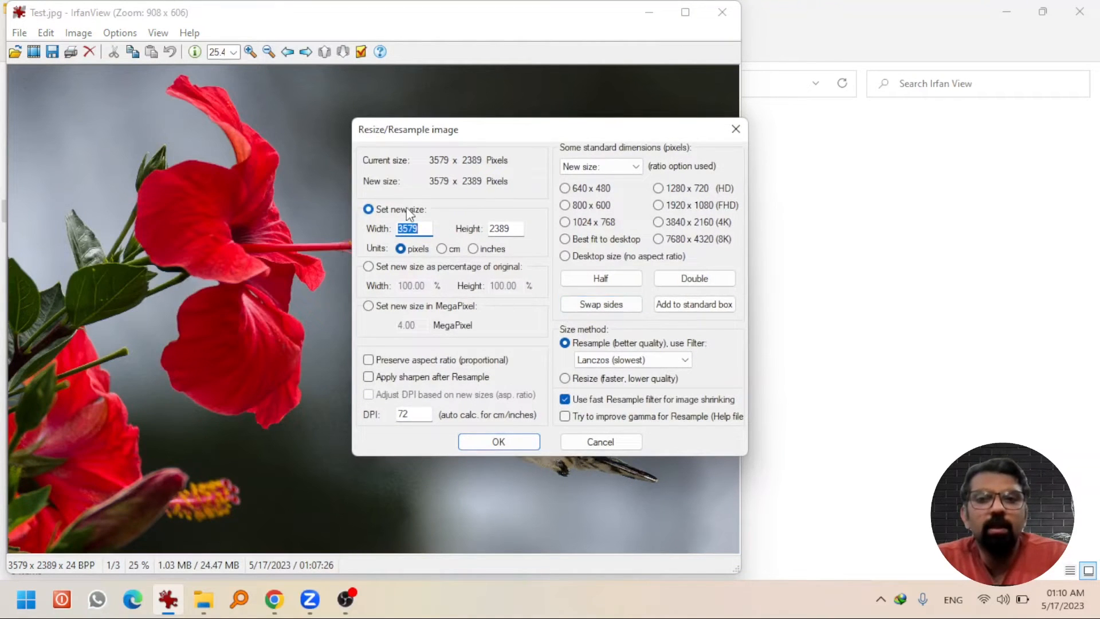
{"action": "mouse_move", "coordinate": [463, 206]}
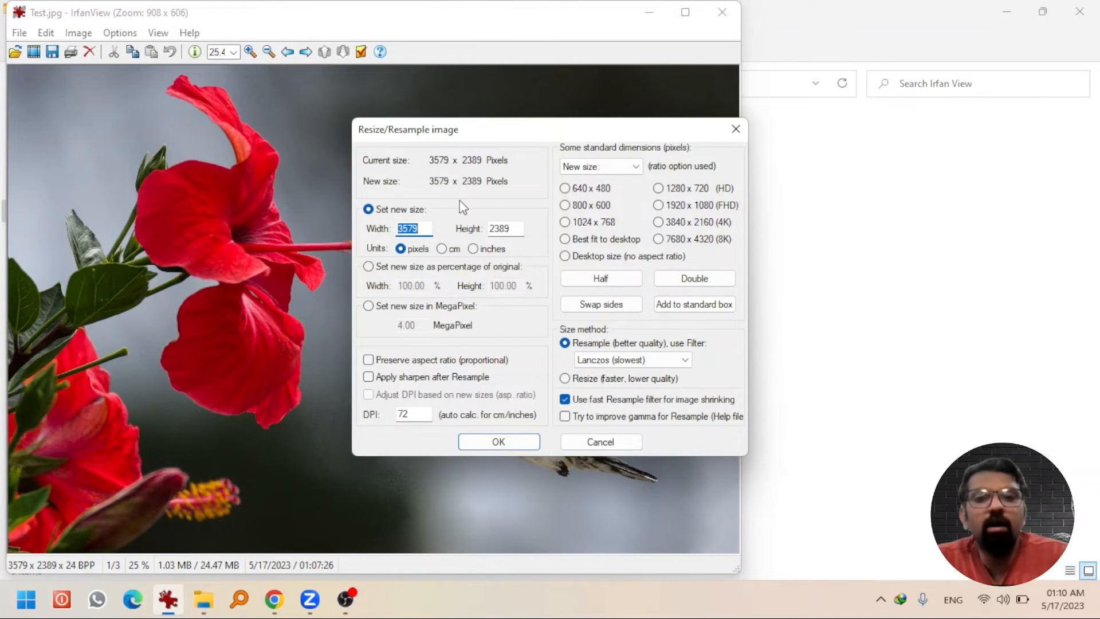
{"action": "mouse_move", "coordinate": [478, 321]}
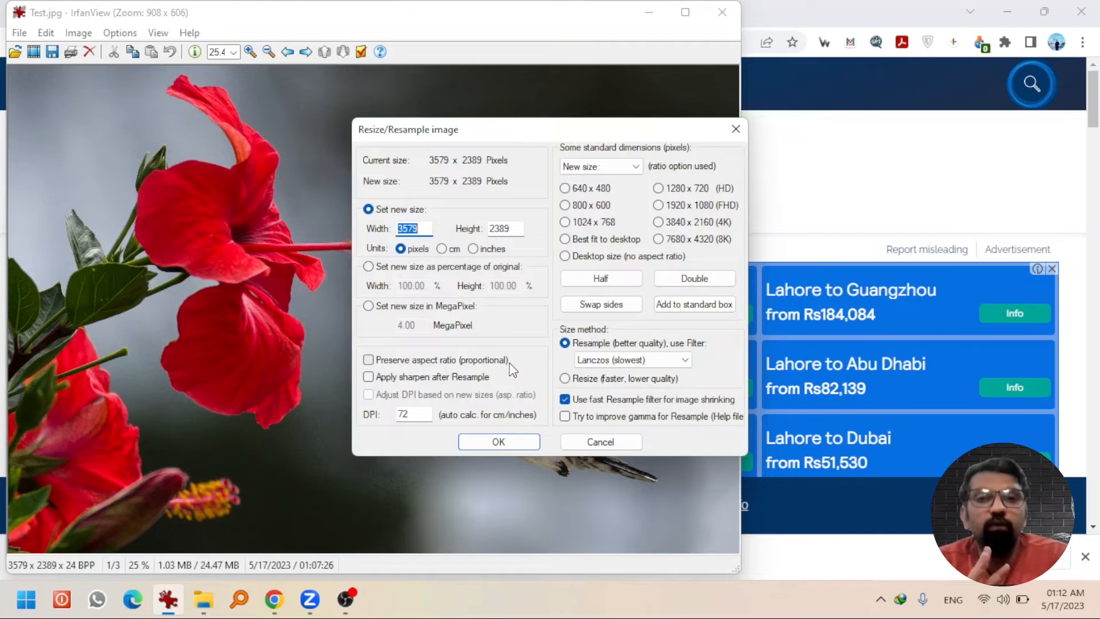
{"action": "left_click", "coordinate": [600, 443]}
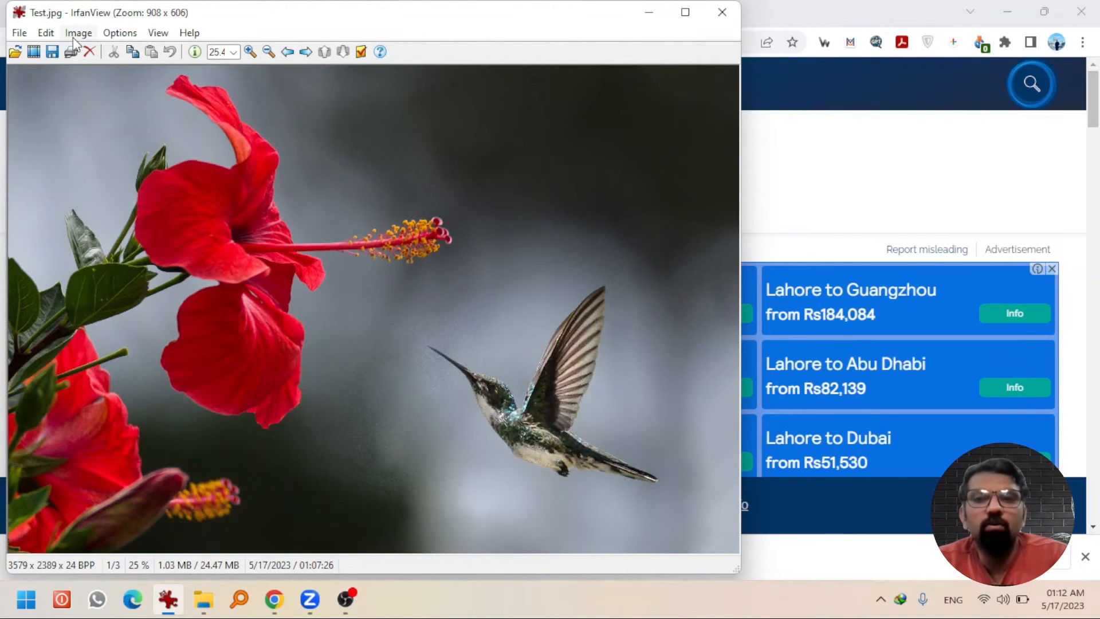
{"action": "left_click", "coordinate": [78, 32]}
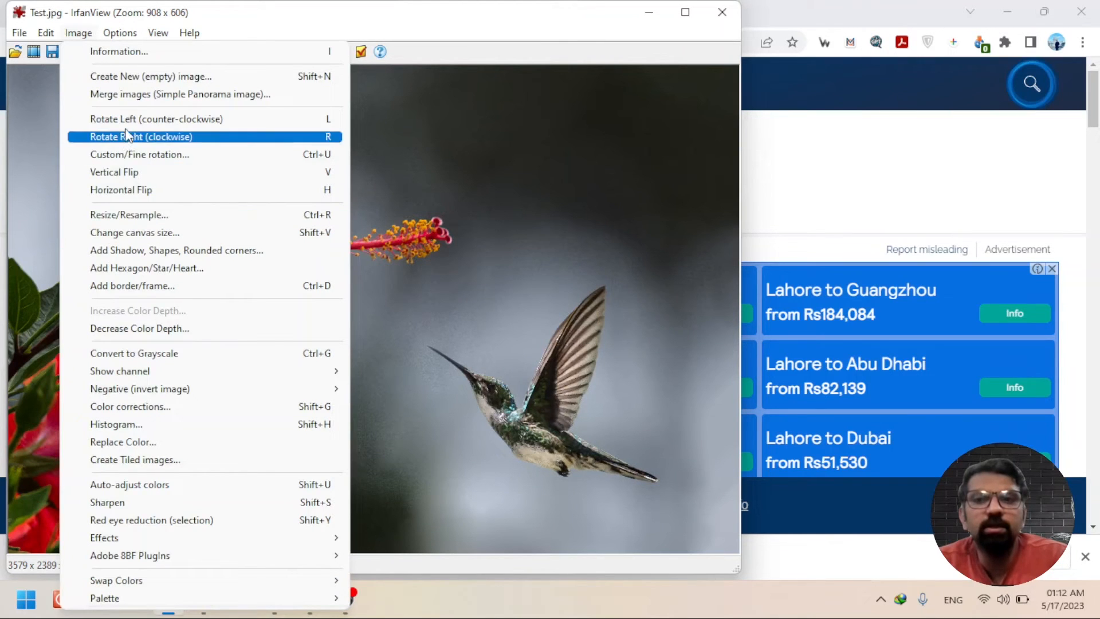
{"action": "left_click", "coordinate": [129, 216]}
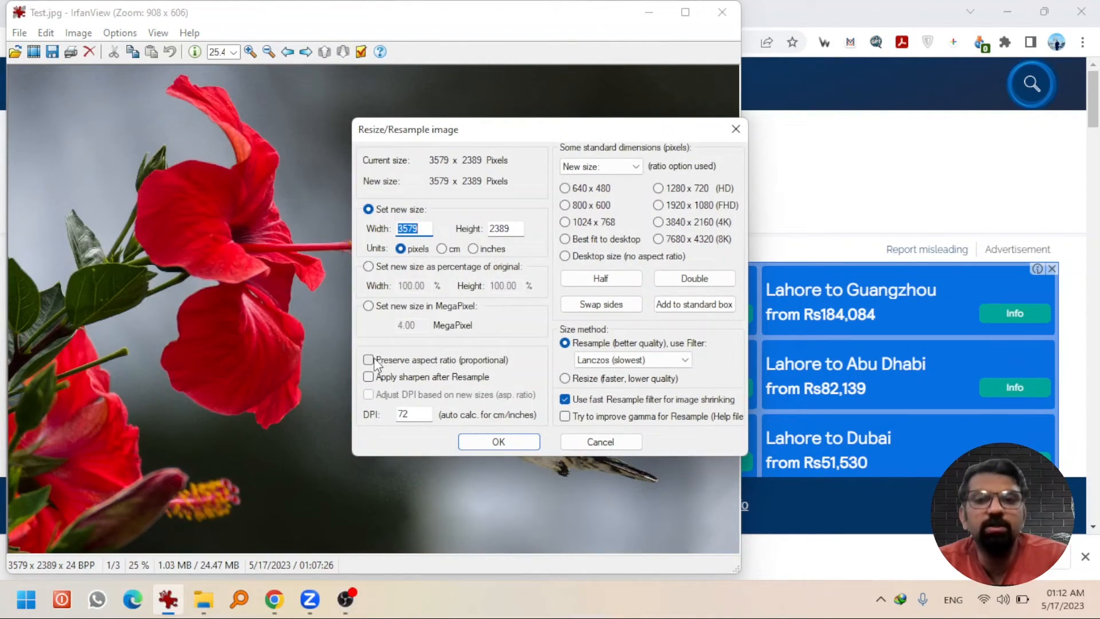
Step: Resample the image to 300 × 369 pixels without preserving aspect ratio
{"action": "type", "text": "300"}
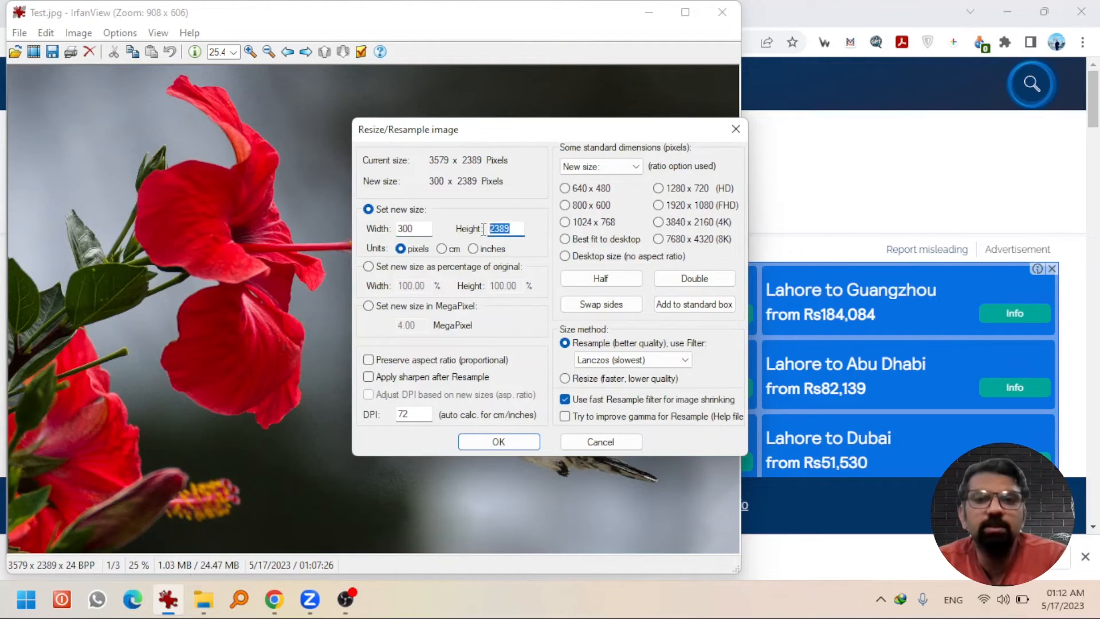
{"action": "type", "text": "369"}
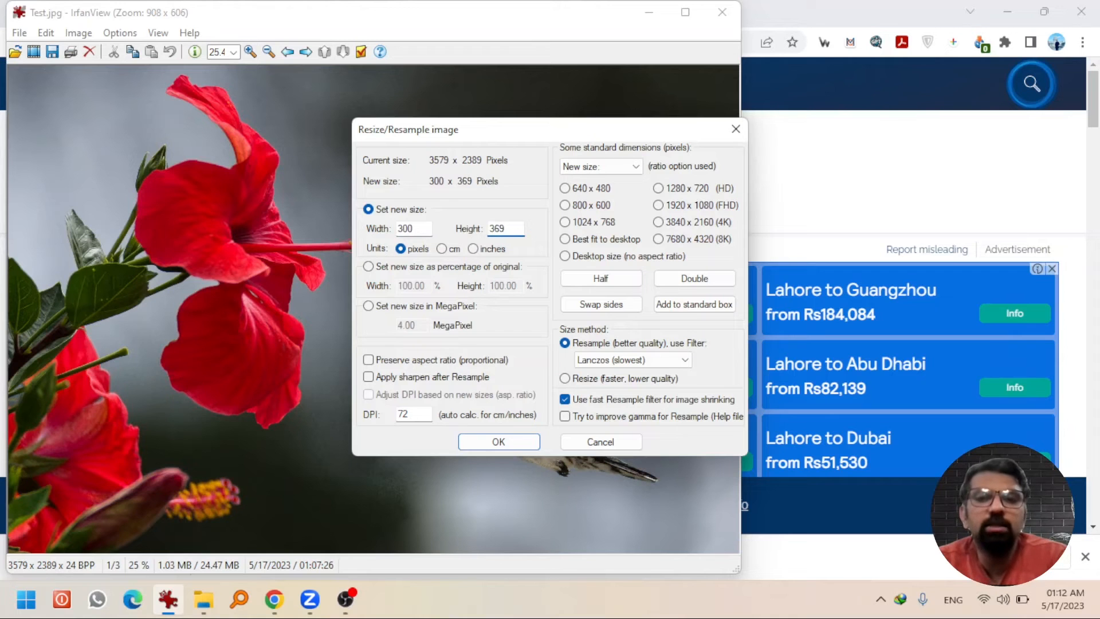
{"action": "left_click", "coordinate": [500, 442]}
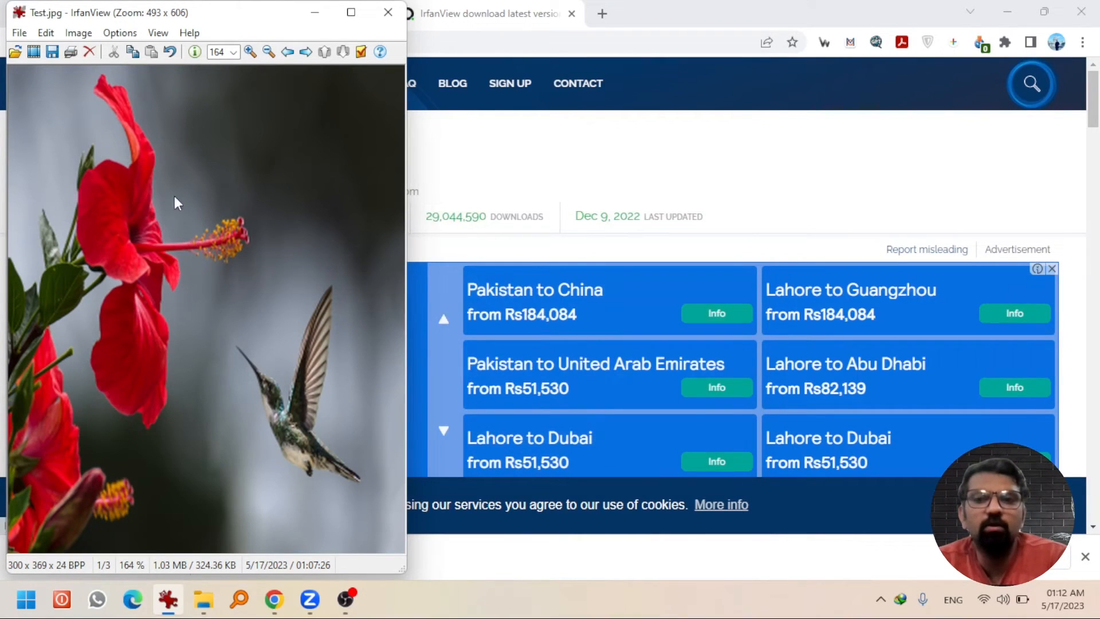
{"action": "mouse_move", "coordinate": [175, 282]}
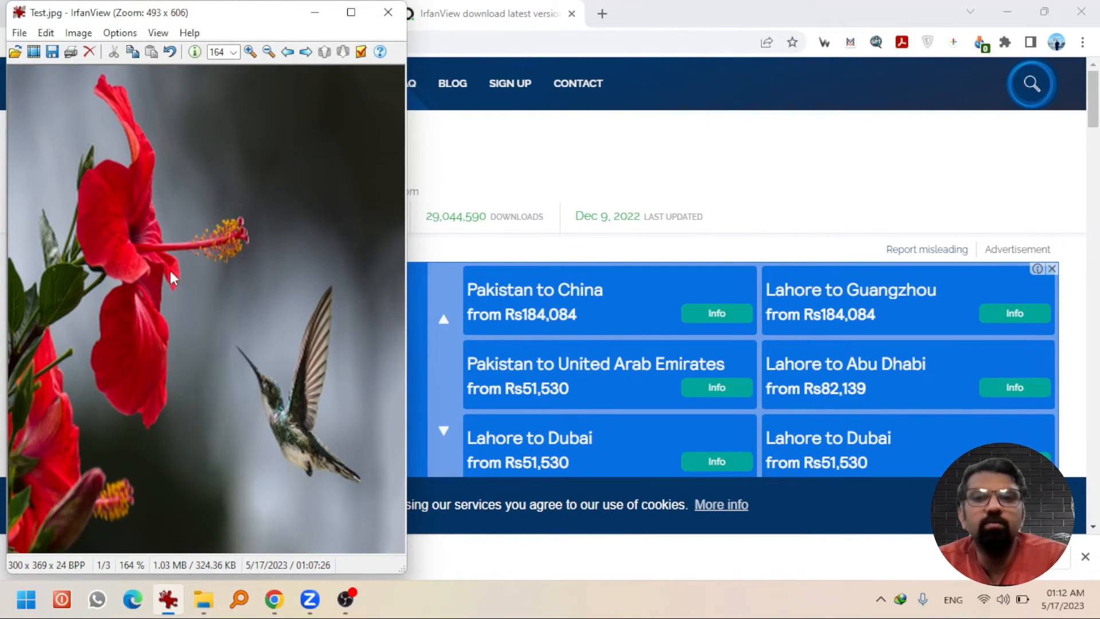
{"action": "mouse_move", "coordinate": [142, 74]}
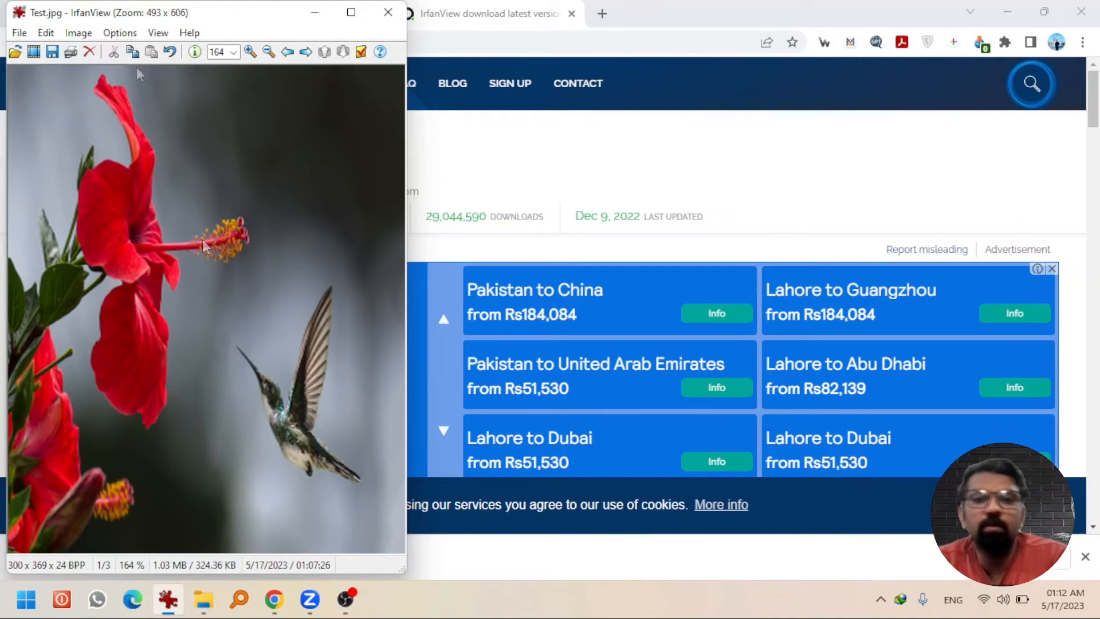
Step: Undo the resize, restoring the original 3579 × 2389 pixels
{"action": "left_click", "coordinate": [46, 33]}
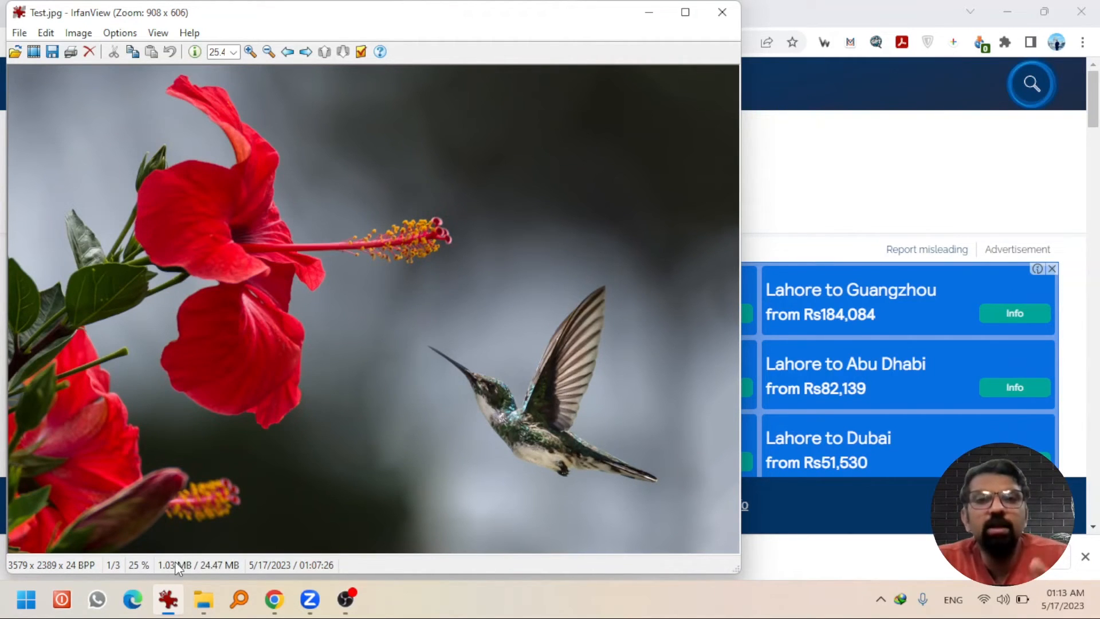
{"action": "mouse_move", "coordinate": [325, 403]}
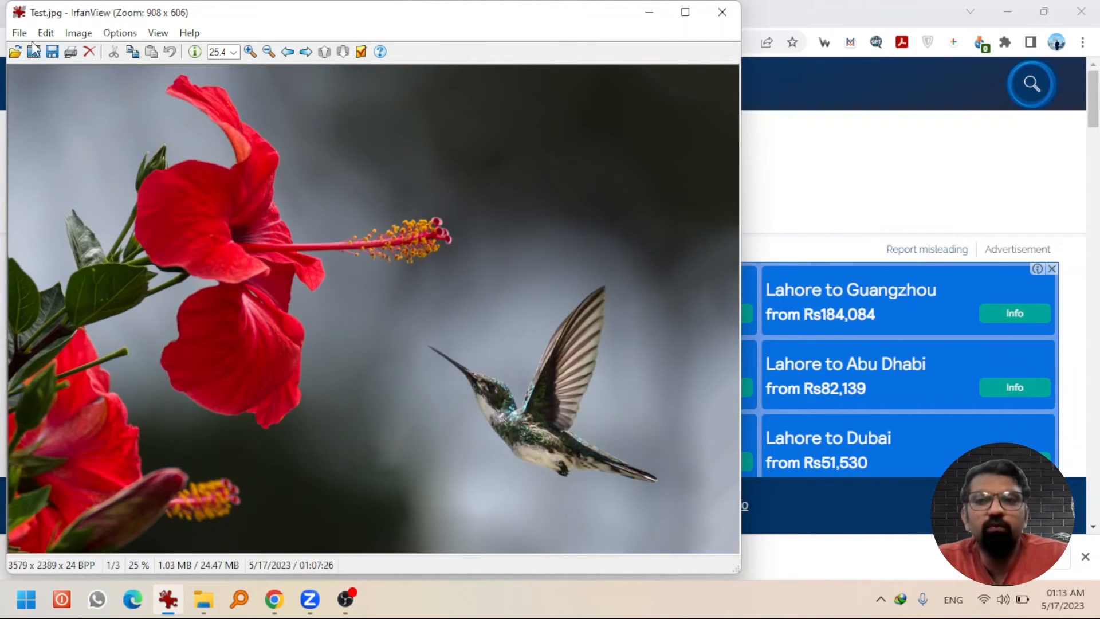
Step: Resave Test.jpg as JPG with a 60 kB file-size limit, replacing the original
{"action": "left_click", "coordinate": [18, 32]}
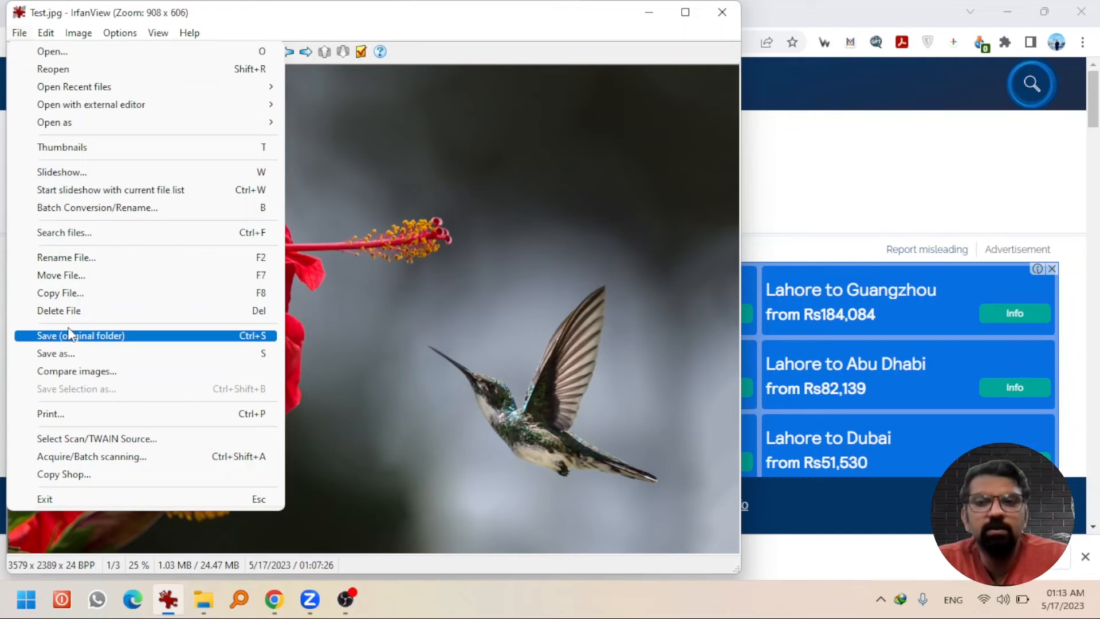
{"action": "left_click", "coordinate": [55, 353]}
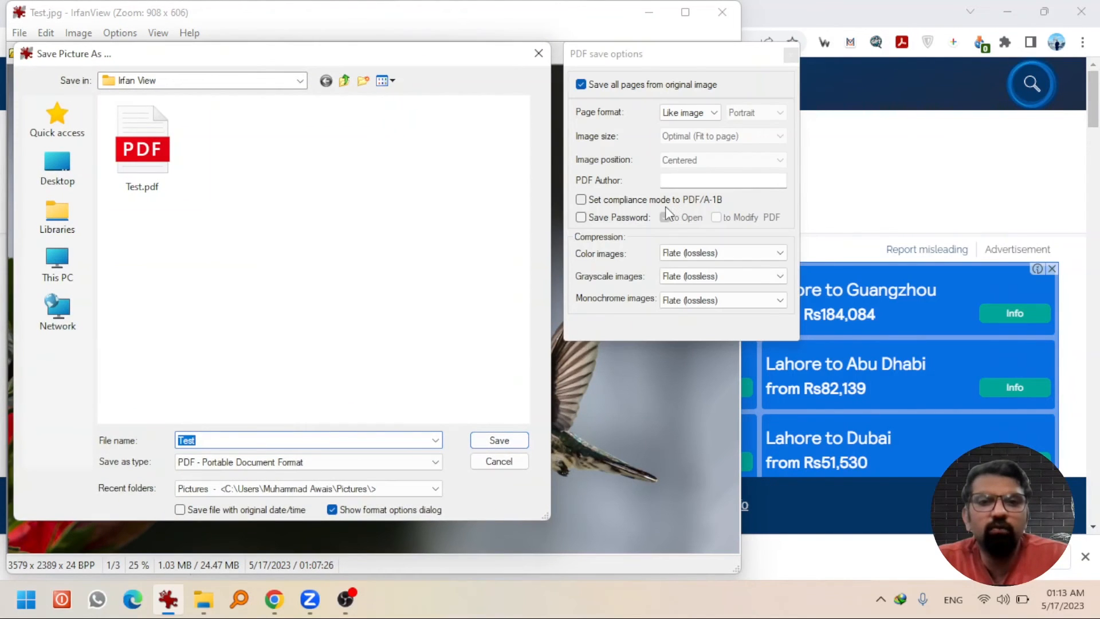
{"action": "left_click", "coordinate": [432, 462]}
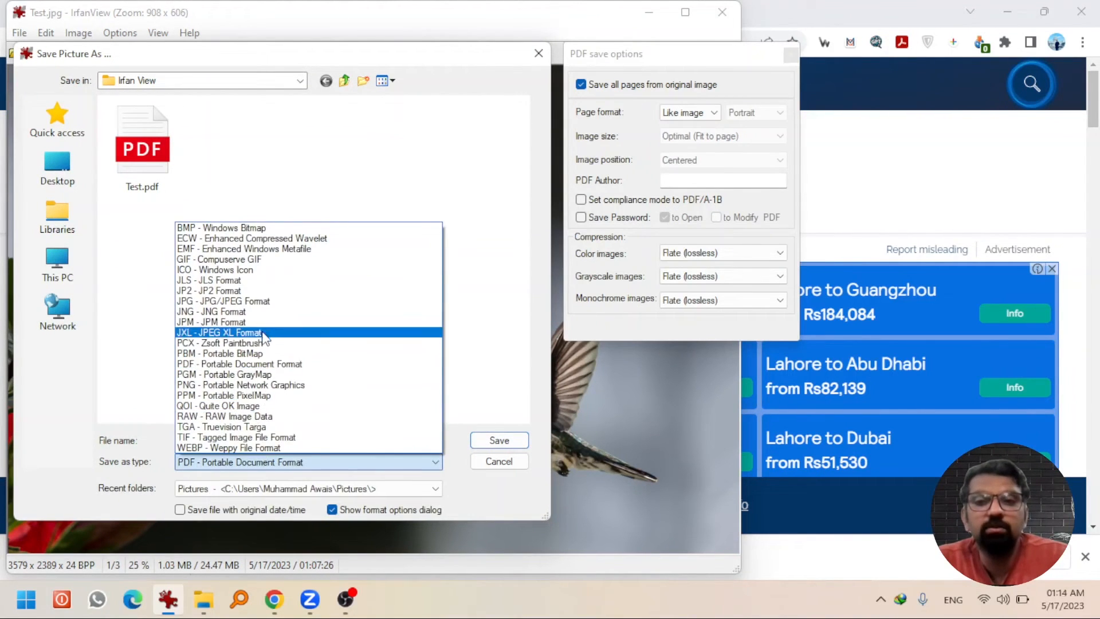
{"action": "left_click", "coordinate": [220, 343]}
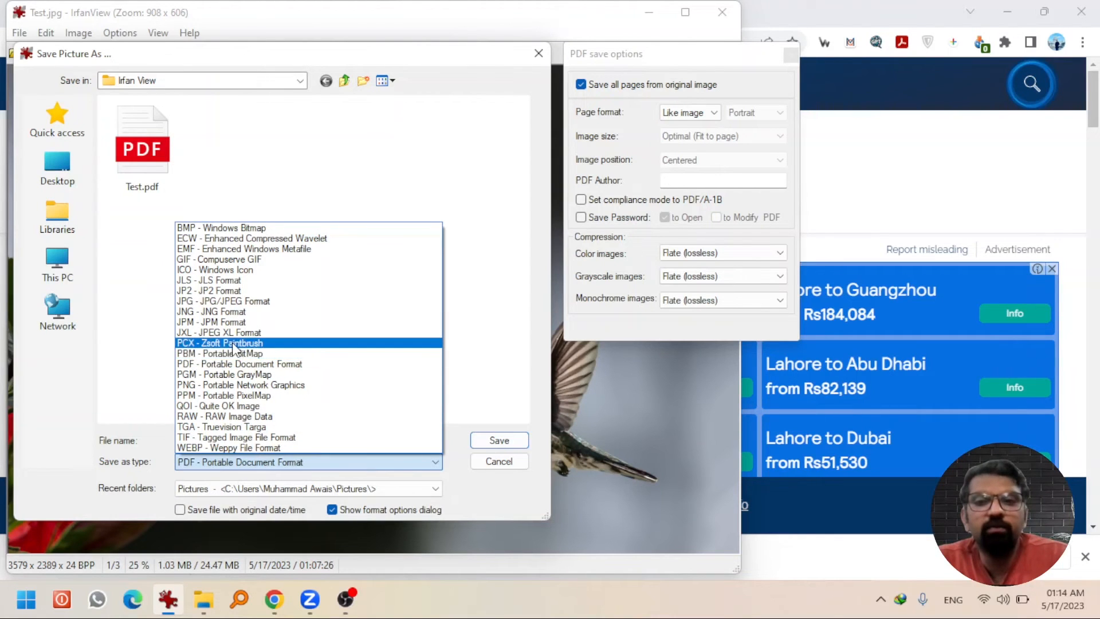
{"action": "mouse_move", "coordinate": [216, 346]}
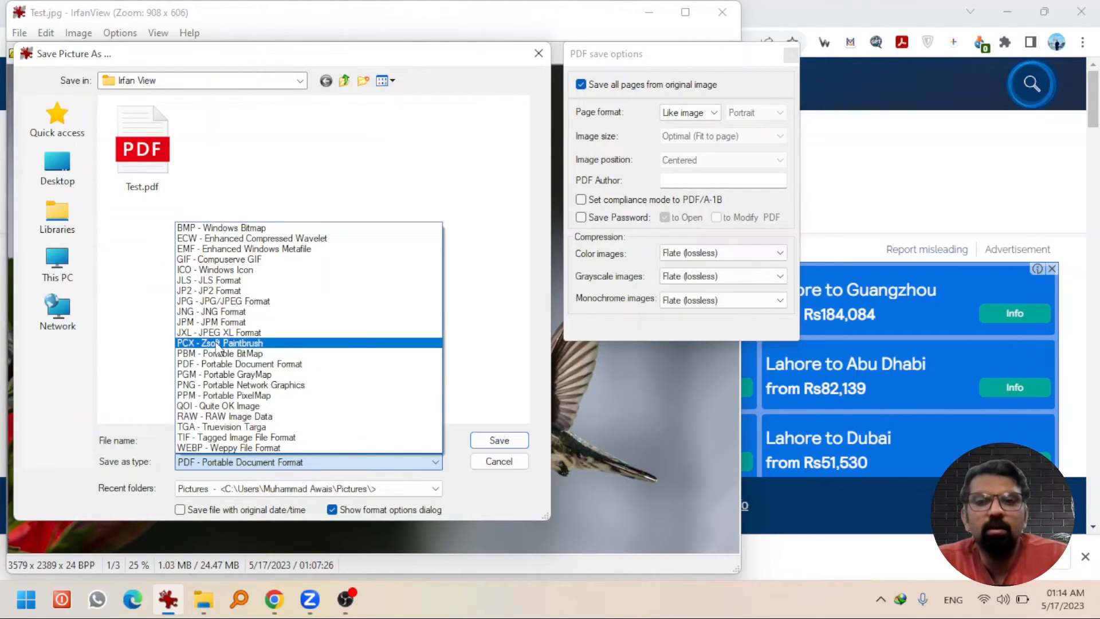
{"action": "left_click", "coordinate": [223, 300]}
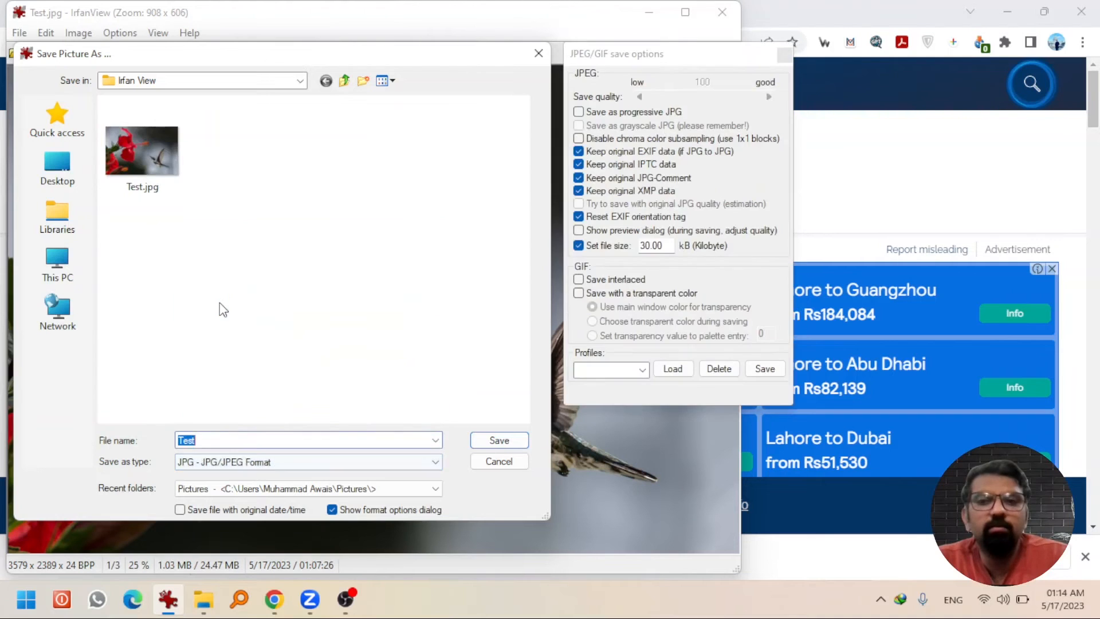
{"action": "mouse_move", "coordinate": [602, 252]}
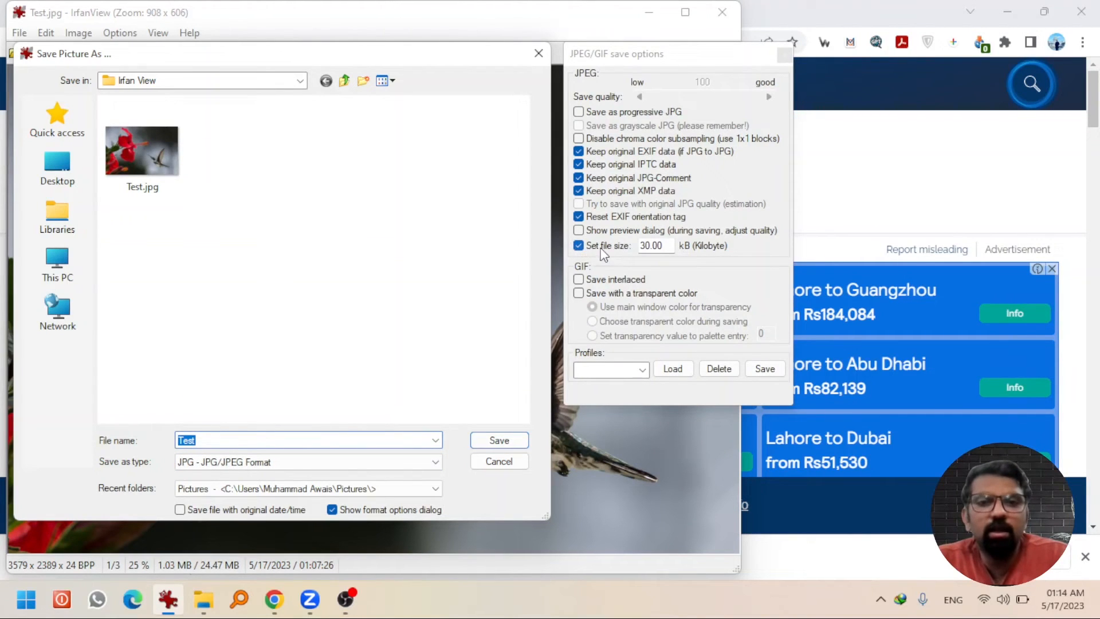
{"action": "mouse_move", "coordinate": [635, 236]}
{"action": "type", "text": "60"}
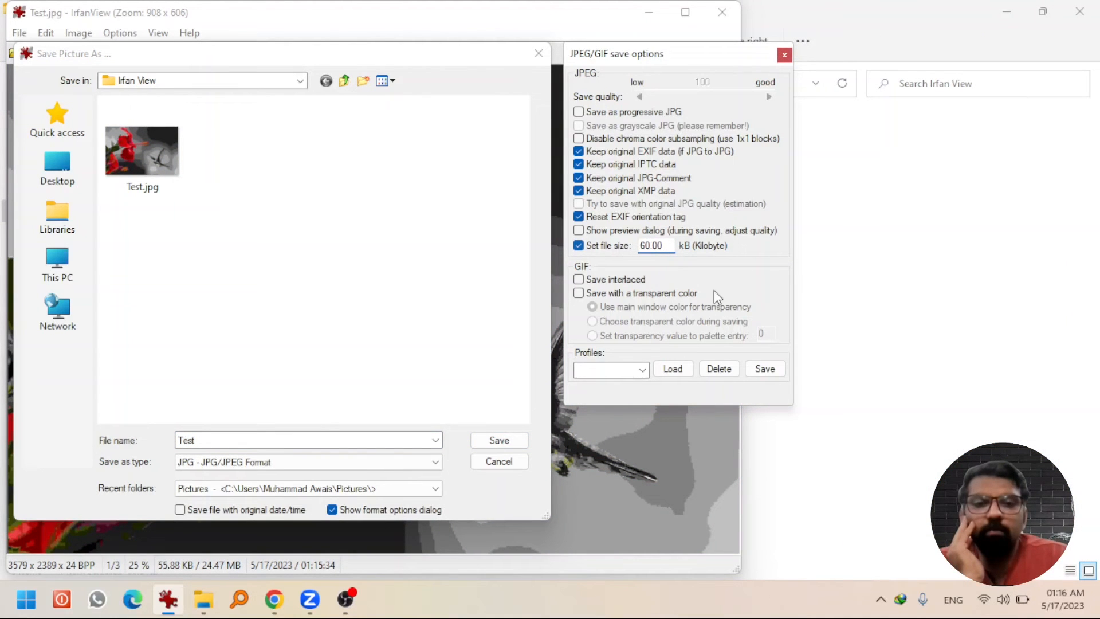
{"action": "left_click", "coordinate": [499, 440]}
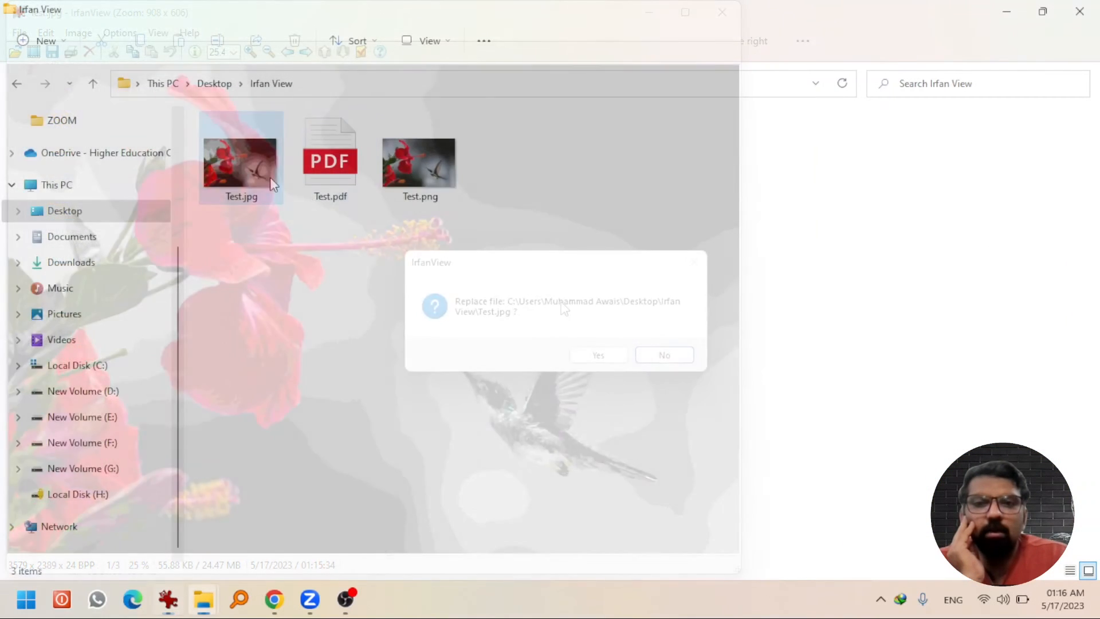
Step: Confirm Test.jpg now measures 59.9 KB in File Explorer, then return to IrfanView
{"action": "left_click", "coordinate": [598, 355]}
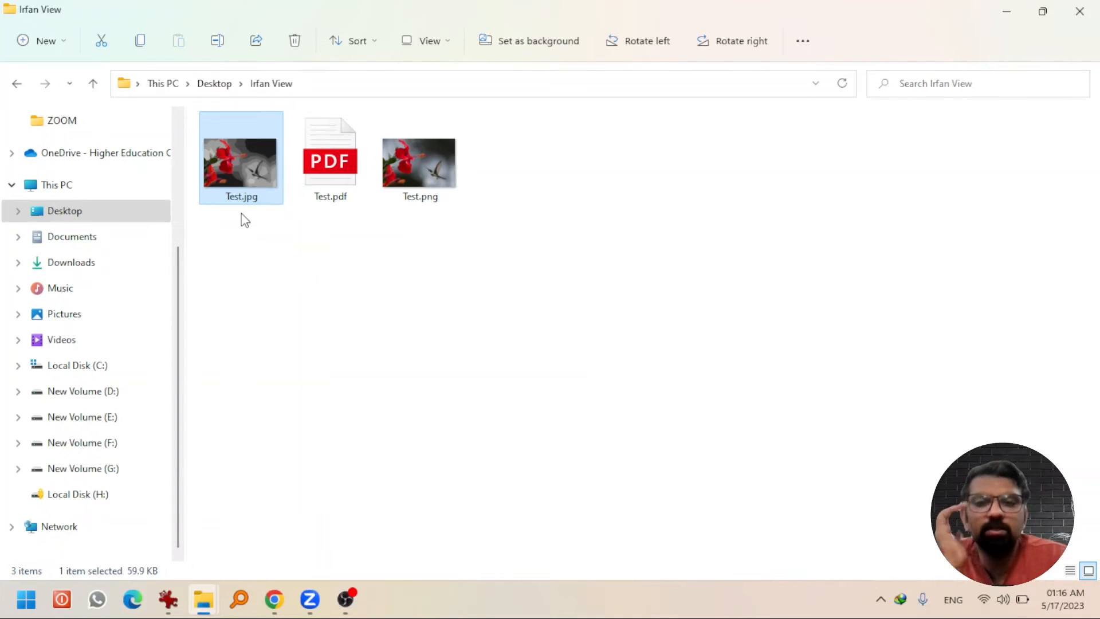
{"action": "mouse_move", "coordinate": [132, 588]}
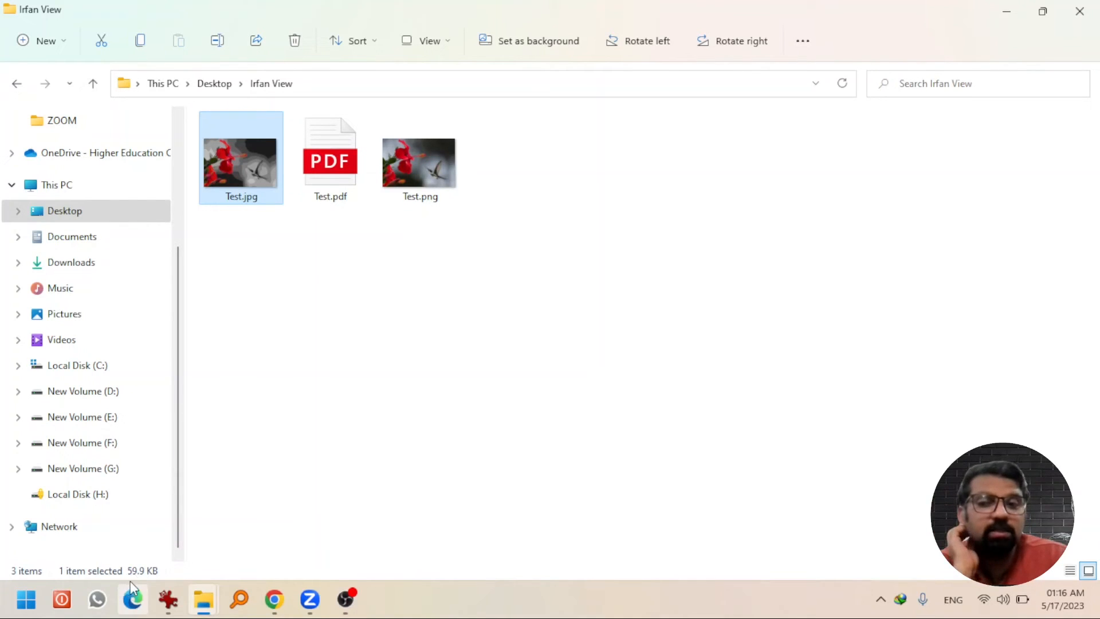
{"action": "mouse_move", "coordinate": [135, 587]}
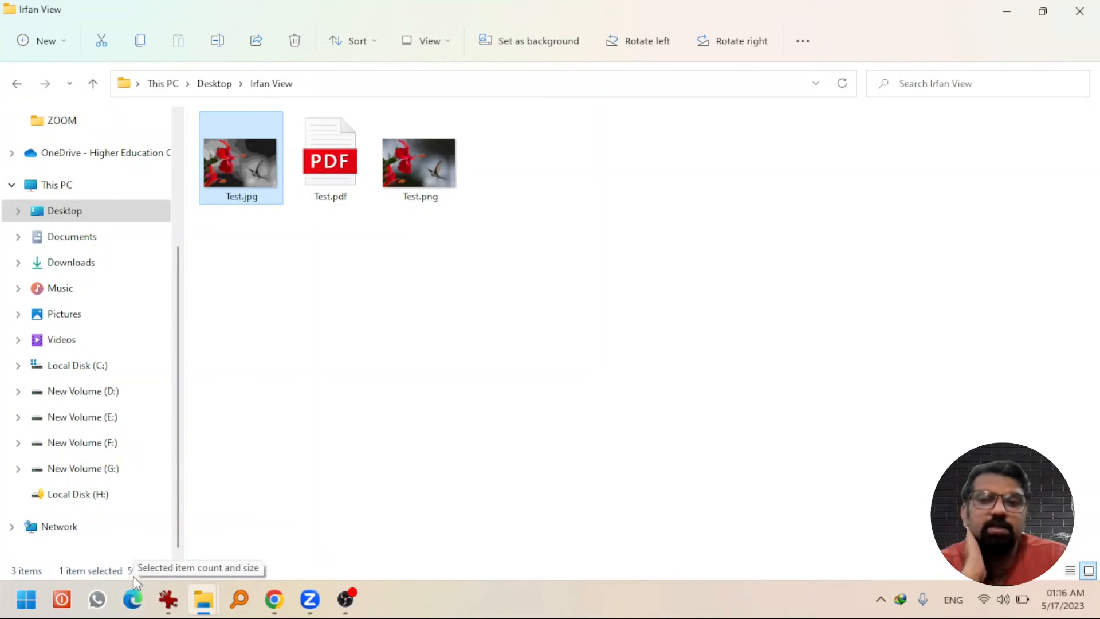
{"action": "left_click", "coordinate": [529, 454]}
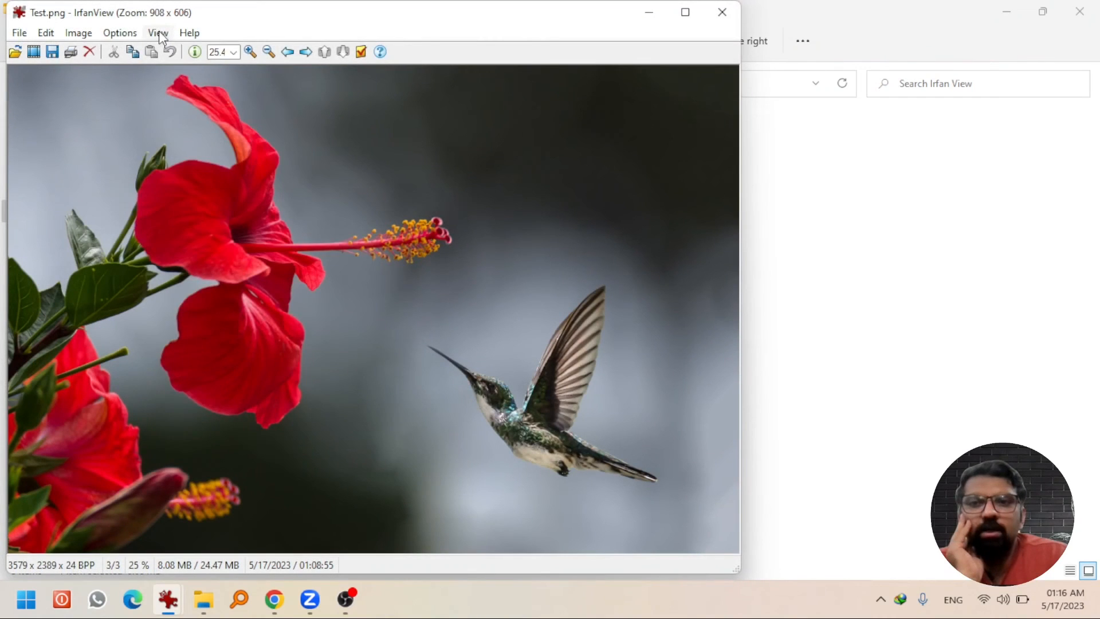
Step: Browse the View and Options menus, then show the Image editing commands
{"action": "left_click", "coordinate": [158, 32]}
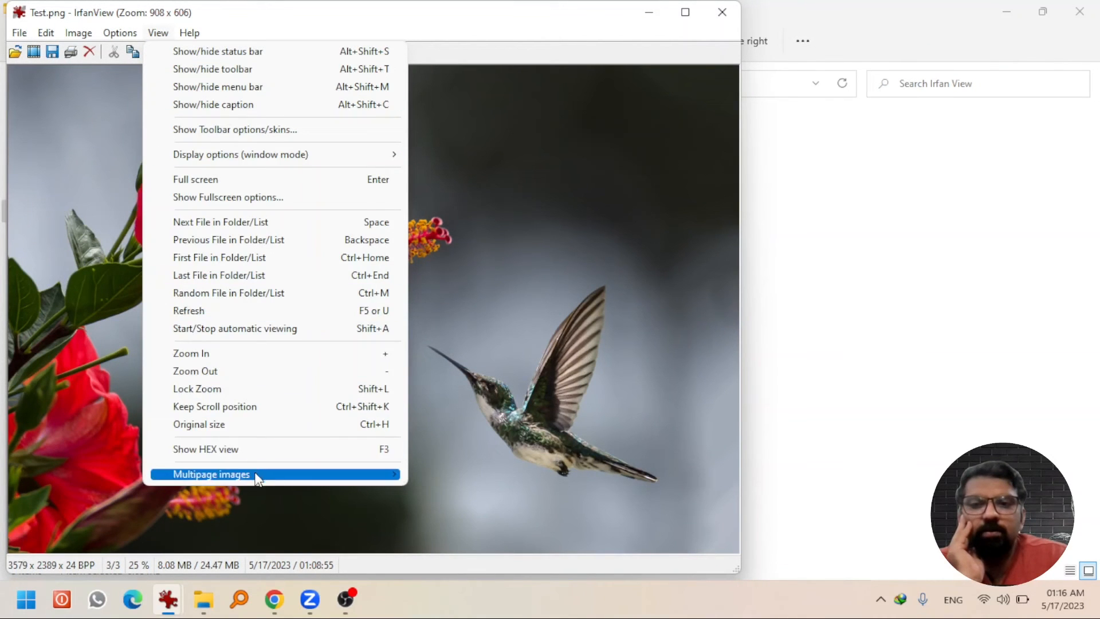
{"action": "mouse_move", "coordinate": [352, 226]}
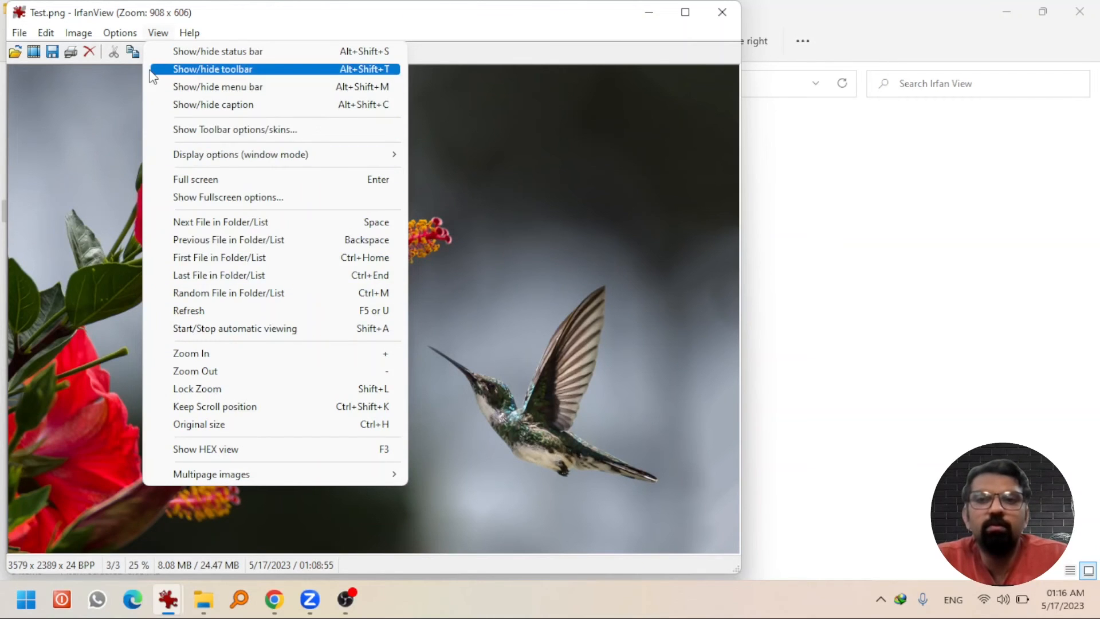
{"action": "left_click", "coordinate": [119, 32]}
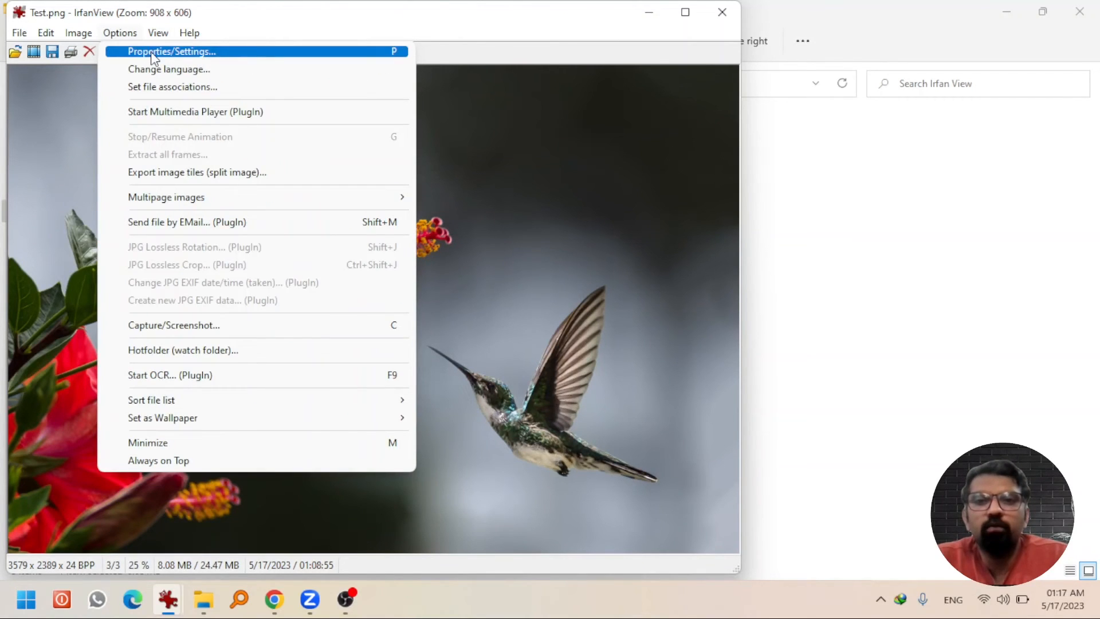
{"action": "mouse_move", "coordinate": [218, 197]}
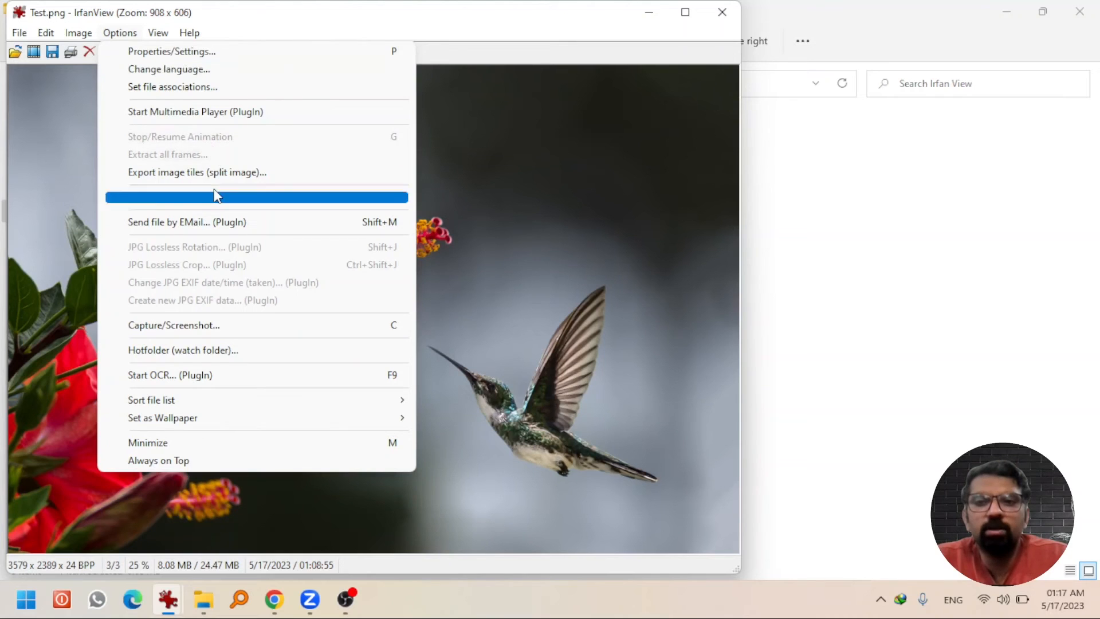
{"action": "mouse_move", "coordinate": [217, 366]}
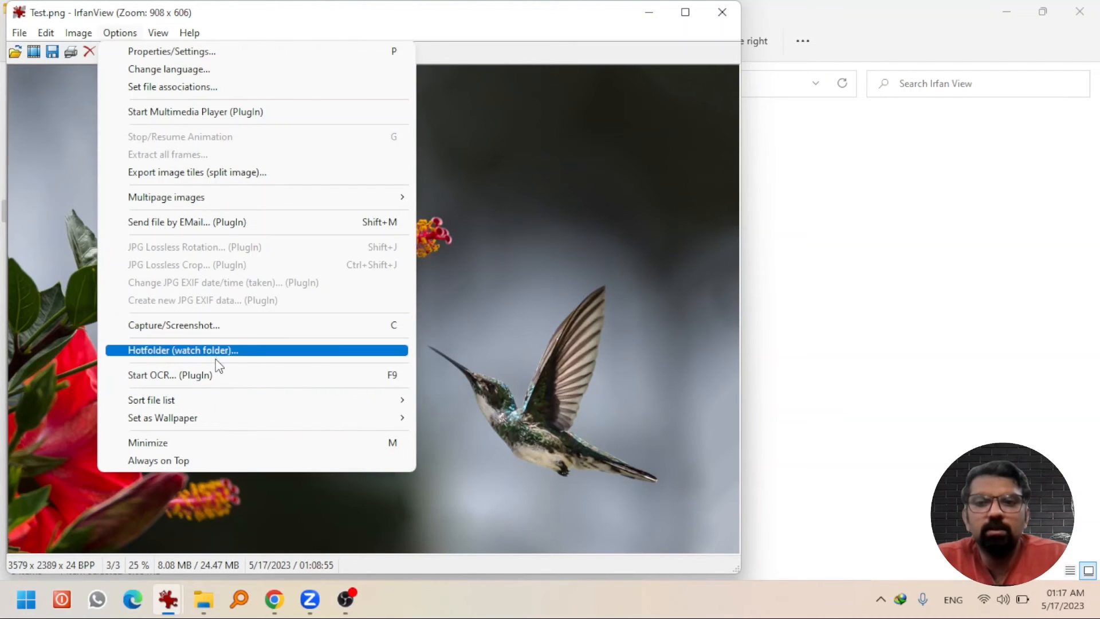
{"action": "mouse_move", "coordinate": [290, 383]}
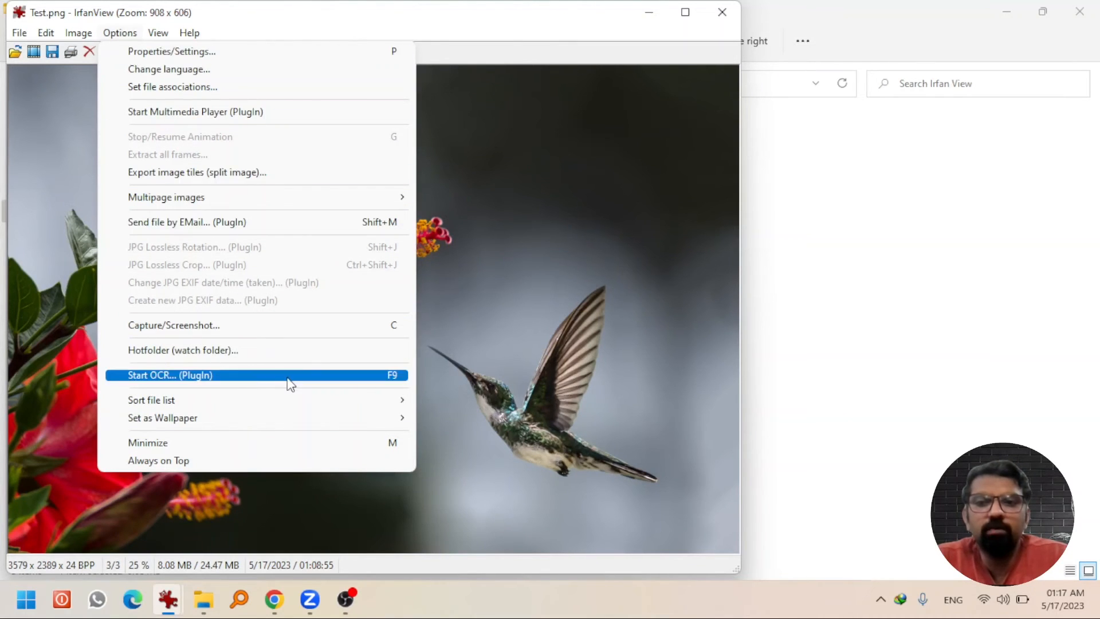
{"action": "left_click", "coordinate": [78, 32]}
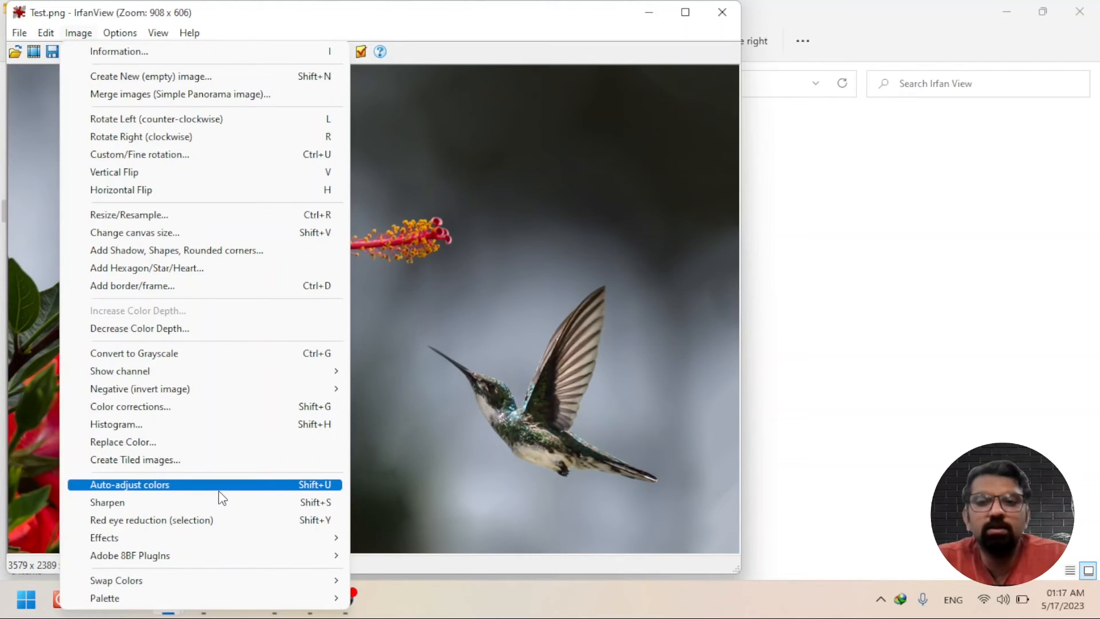
{"action": "mouse_move", "coordinate": [222, 416]}
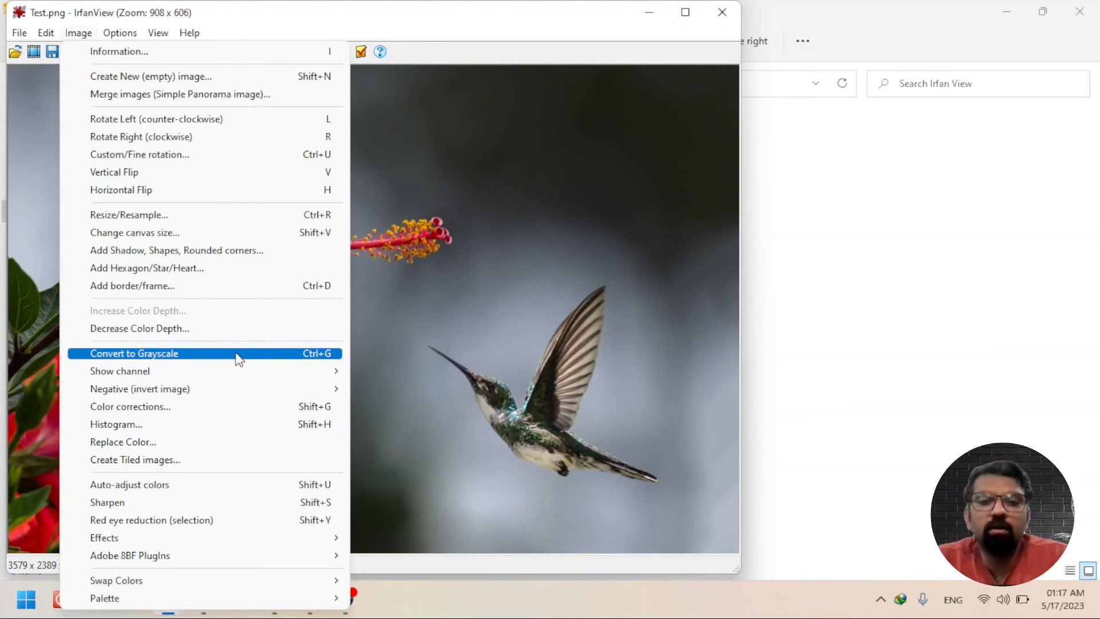
{"action": "left_click", "coordinate": [134, 353]}
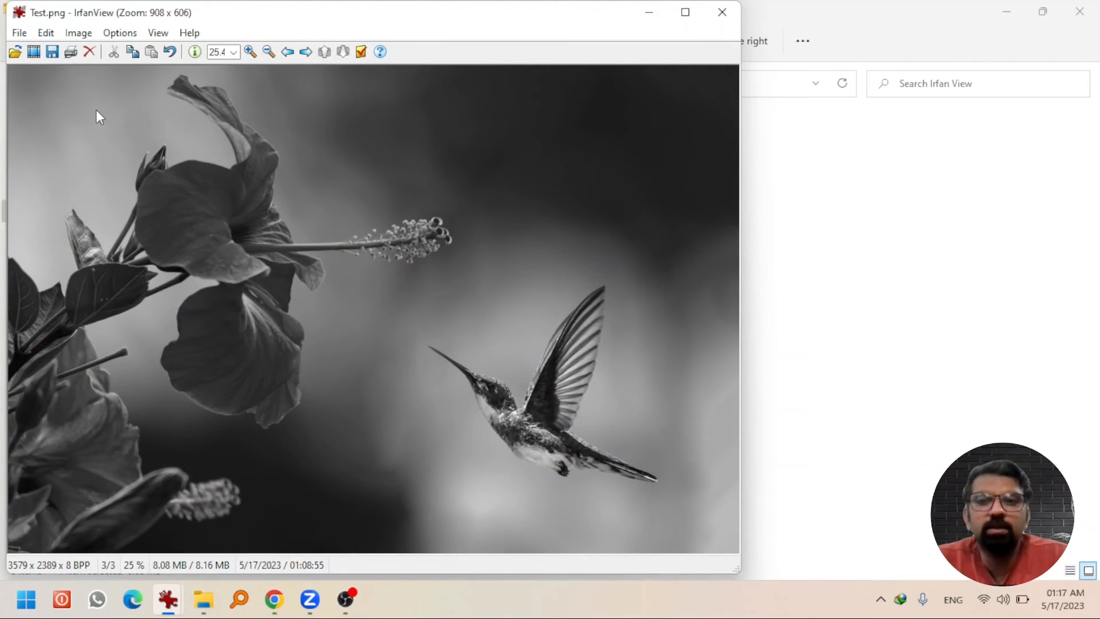
{"action": "left_click", "coordinate": [46, 32]}
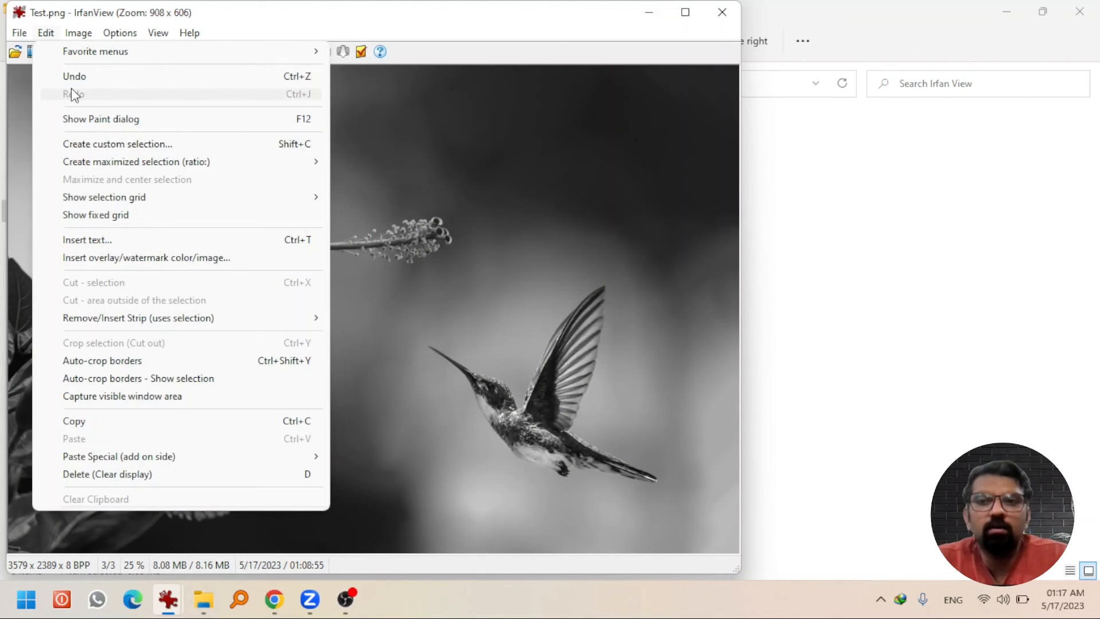
{"action": "left_click", "coordinate": [78, 32]}
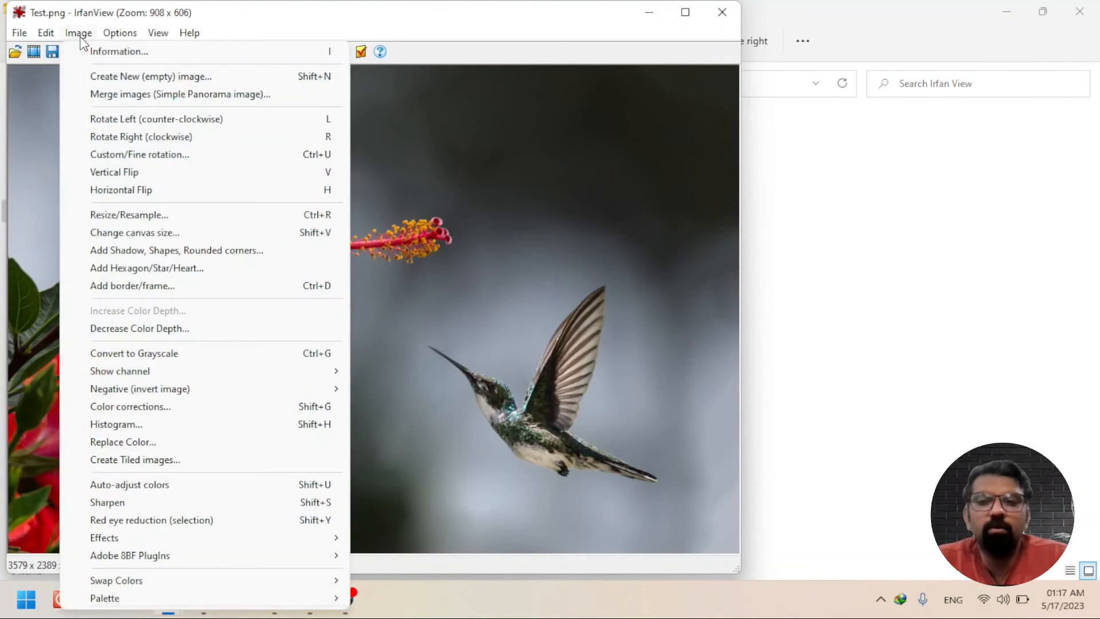
{"action": "mouse_move", "coordinate": [295, 432]}
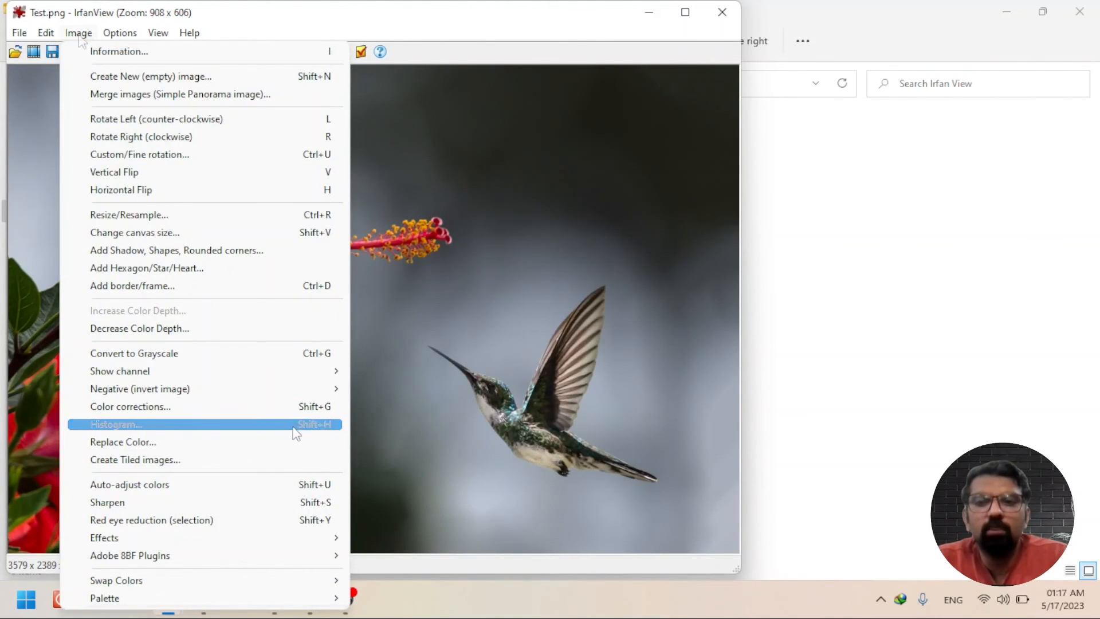
{"action": "left_click", "coordinate": [45, 32]}
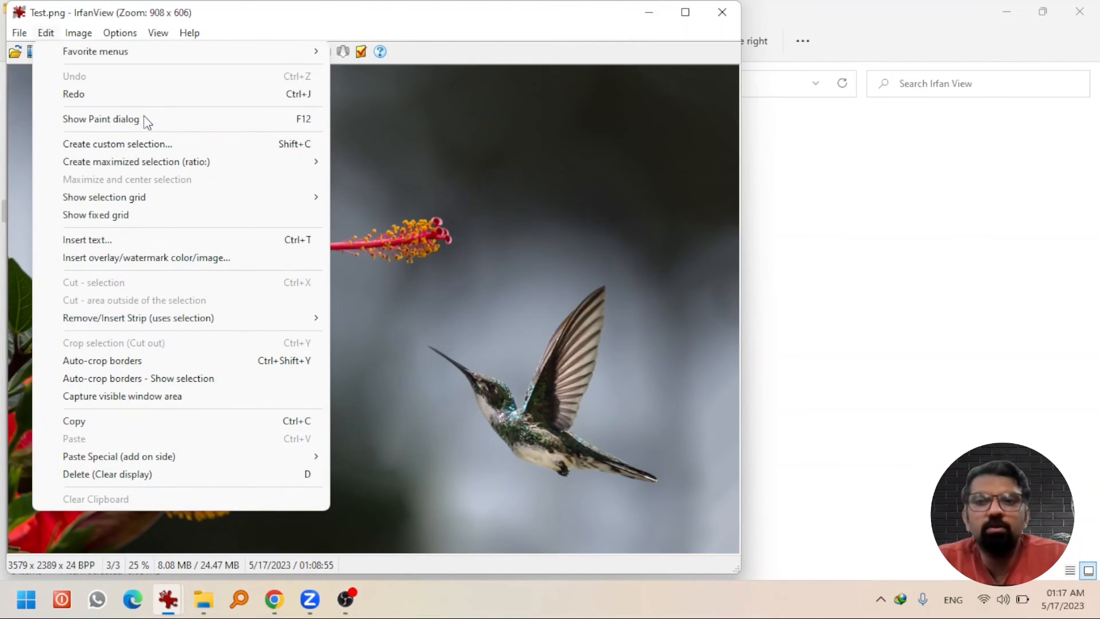